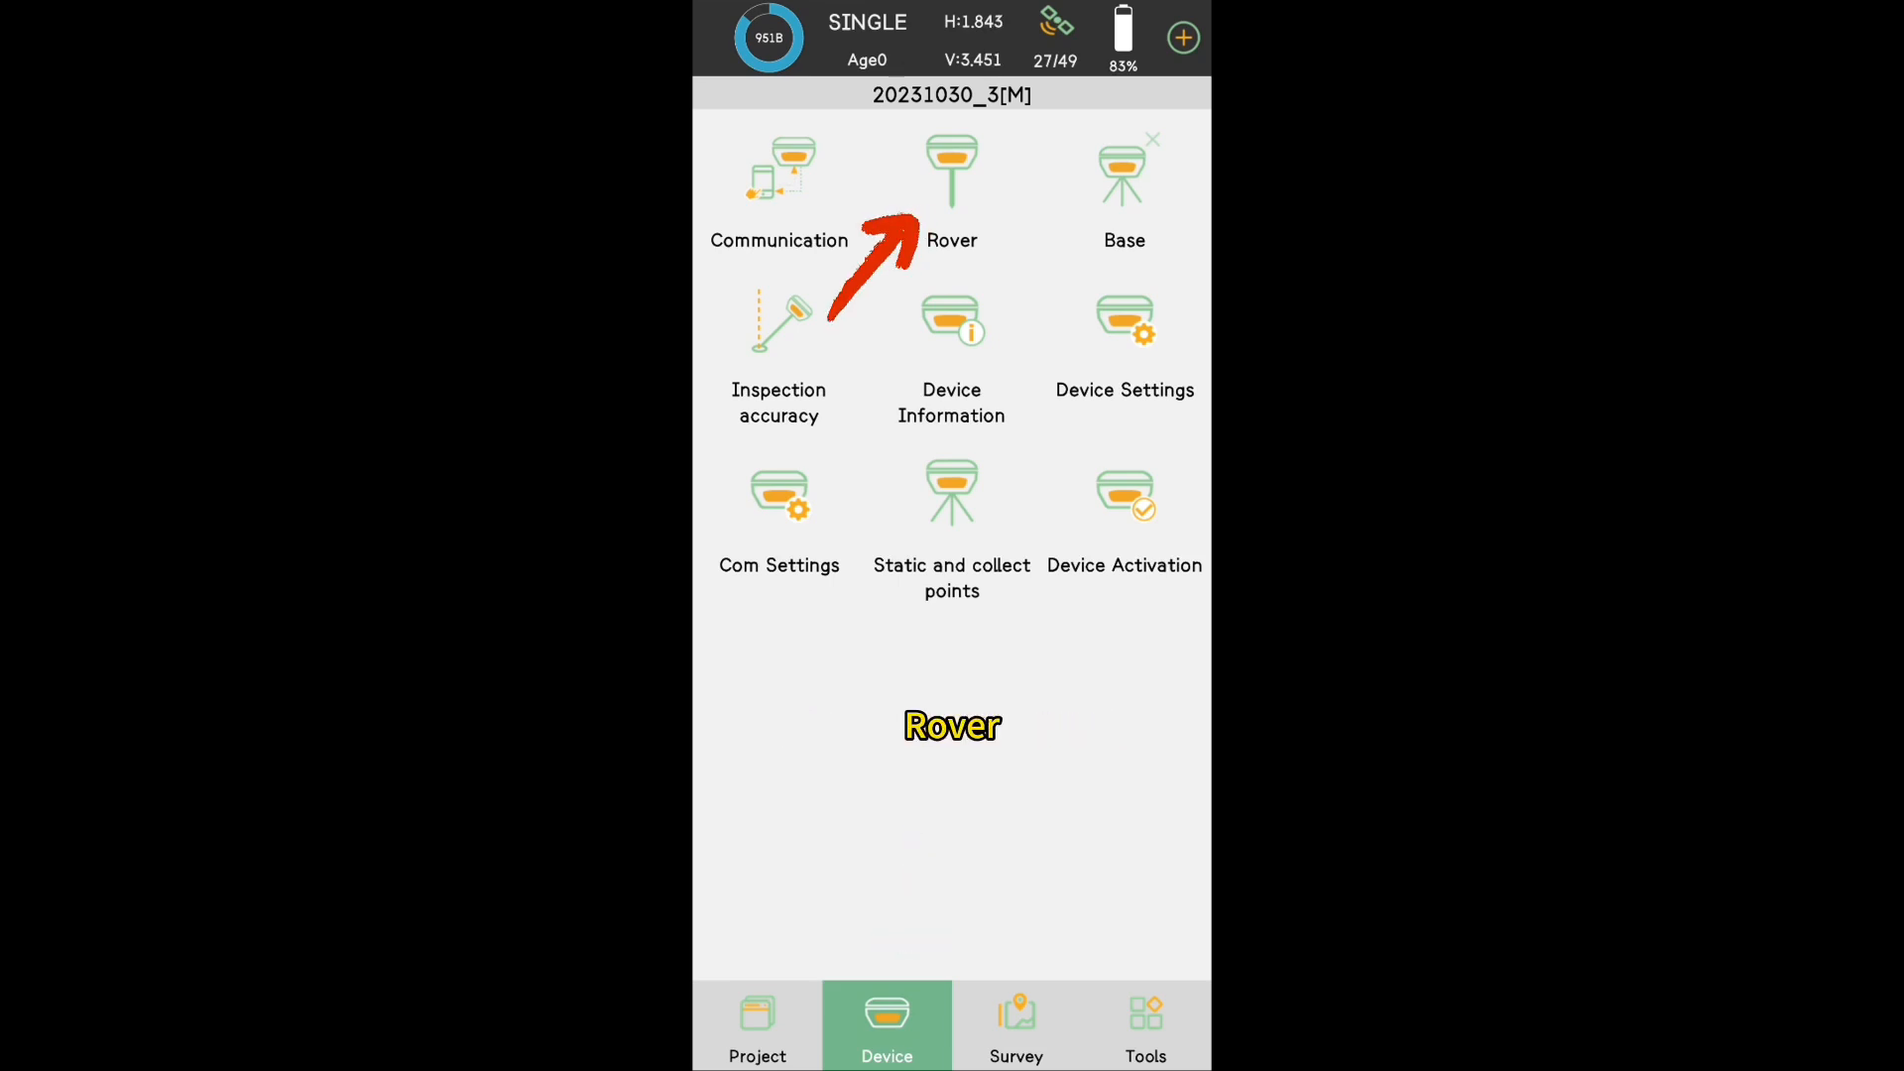
Configure rover NTRIP over Phone Internet with CORS server on port 8080 and fetch mountpoint SingularXYZ.
{"action": "left_click", "coordinate": [952, 170]}
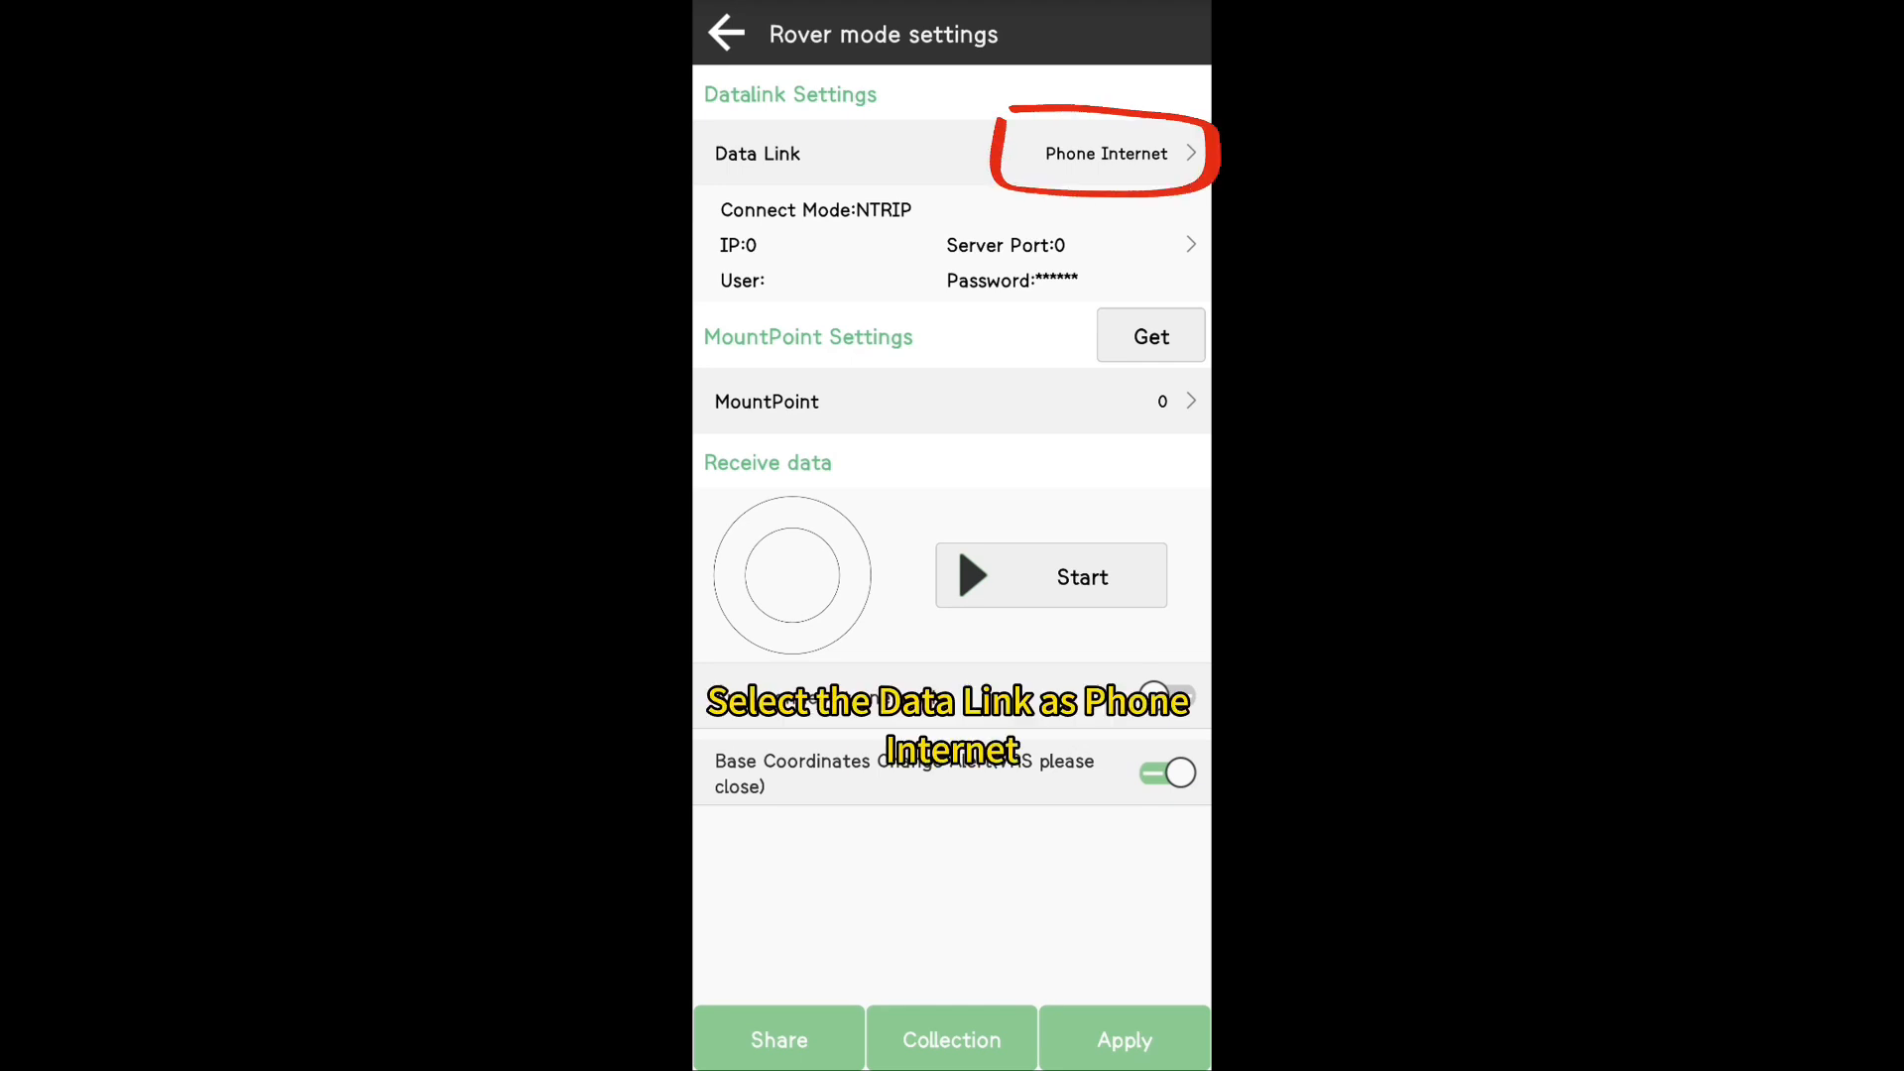
{"action": "left_click", "coordinate": [1104, 153]}
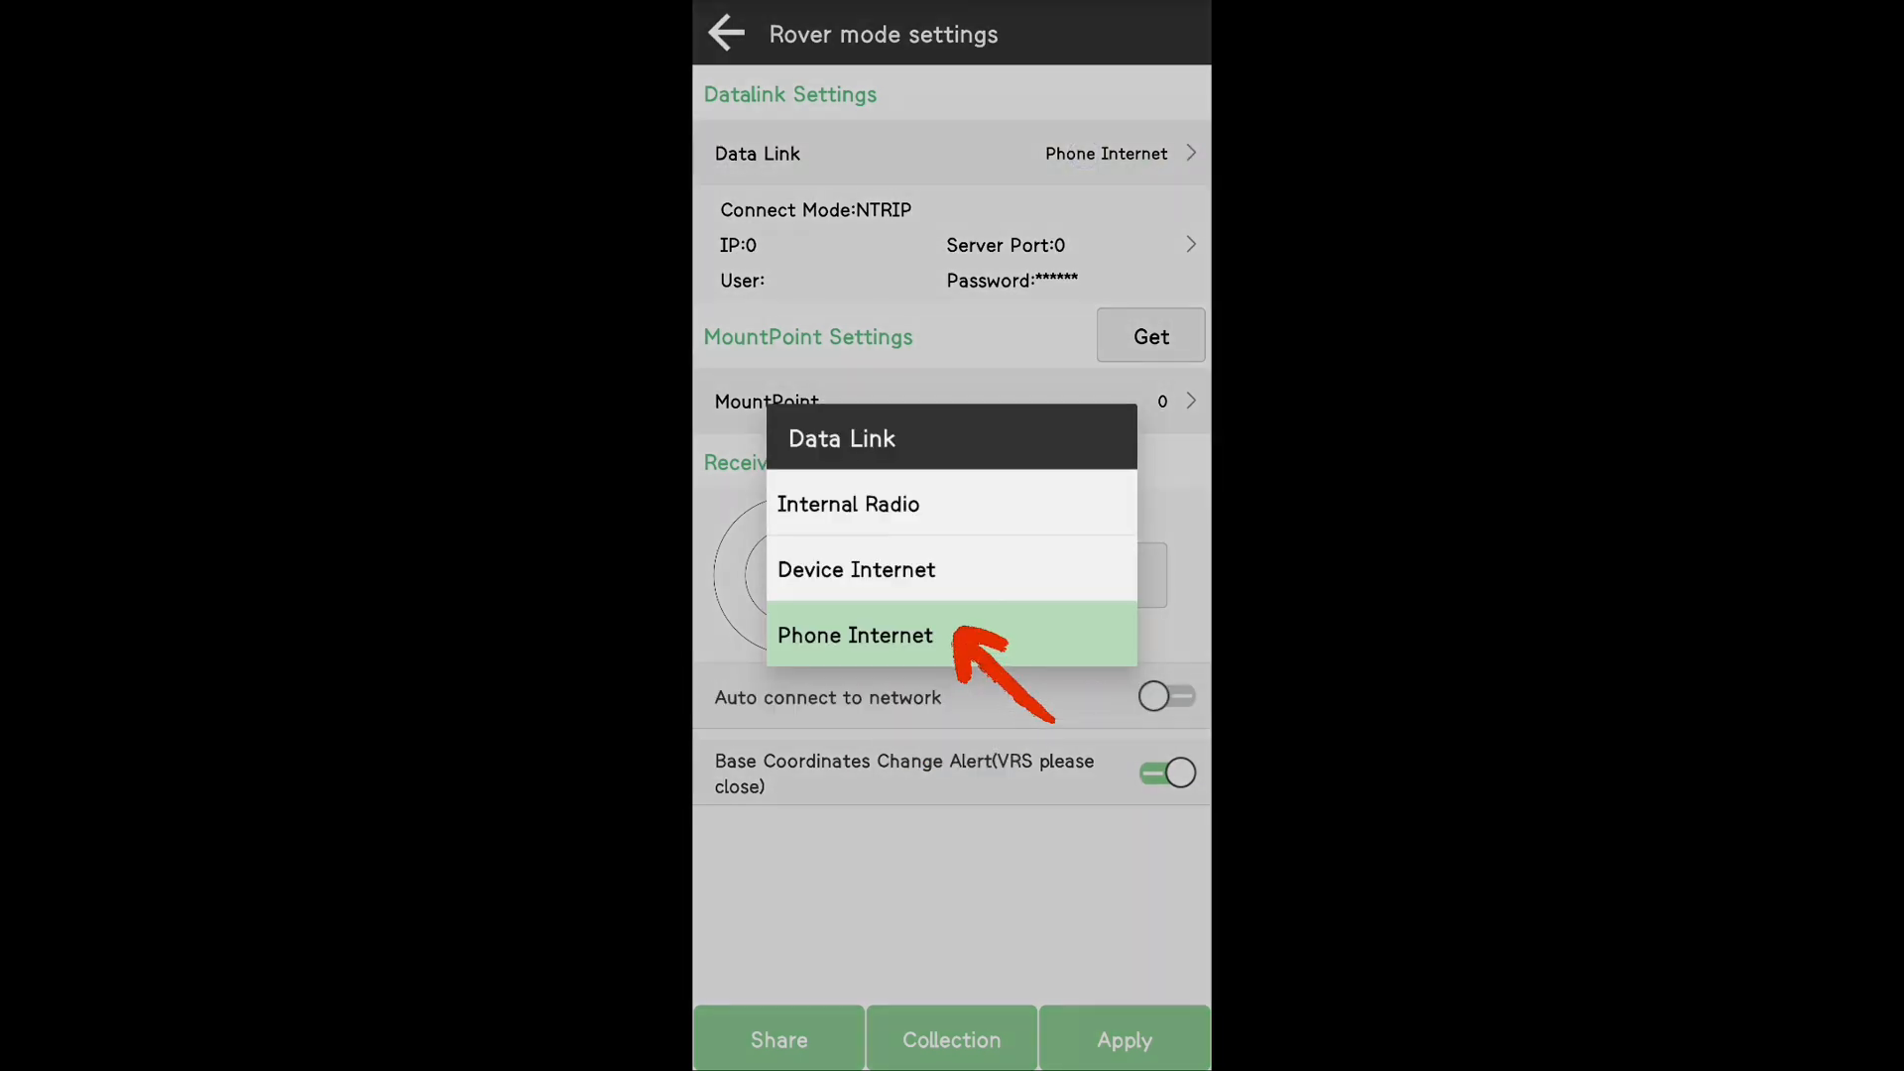
{"action": "left_click", "coordinate": [854, 634]}
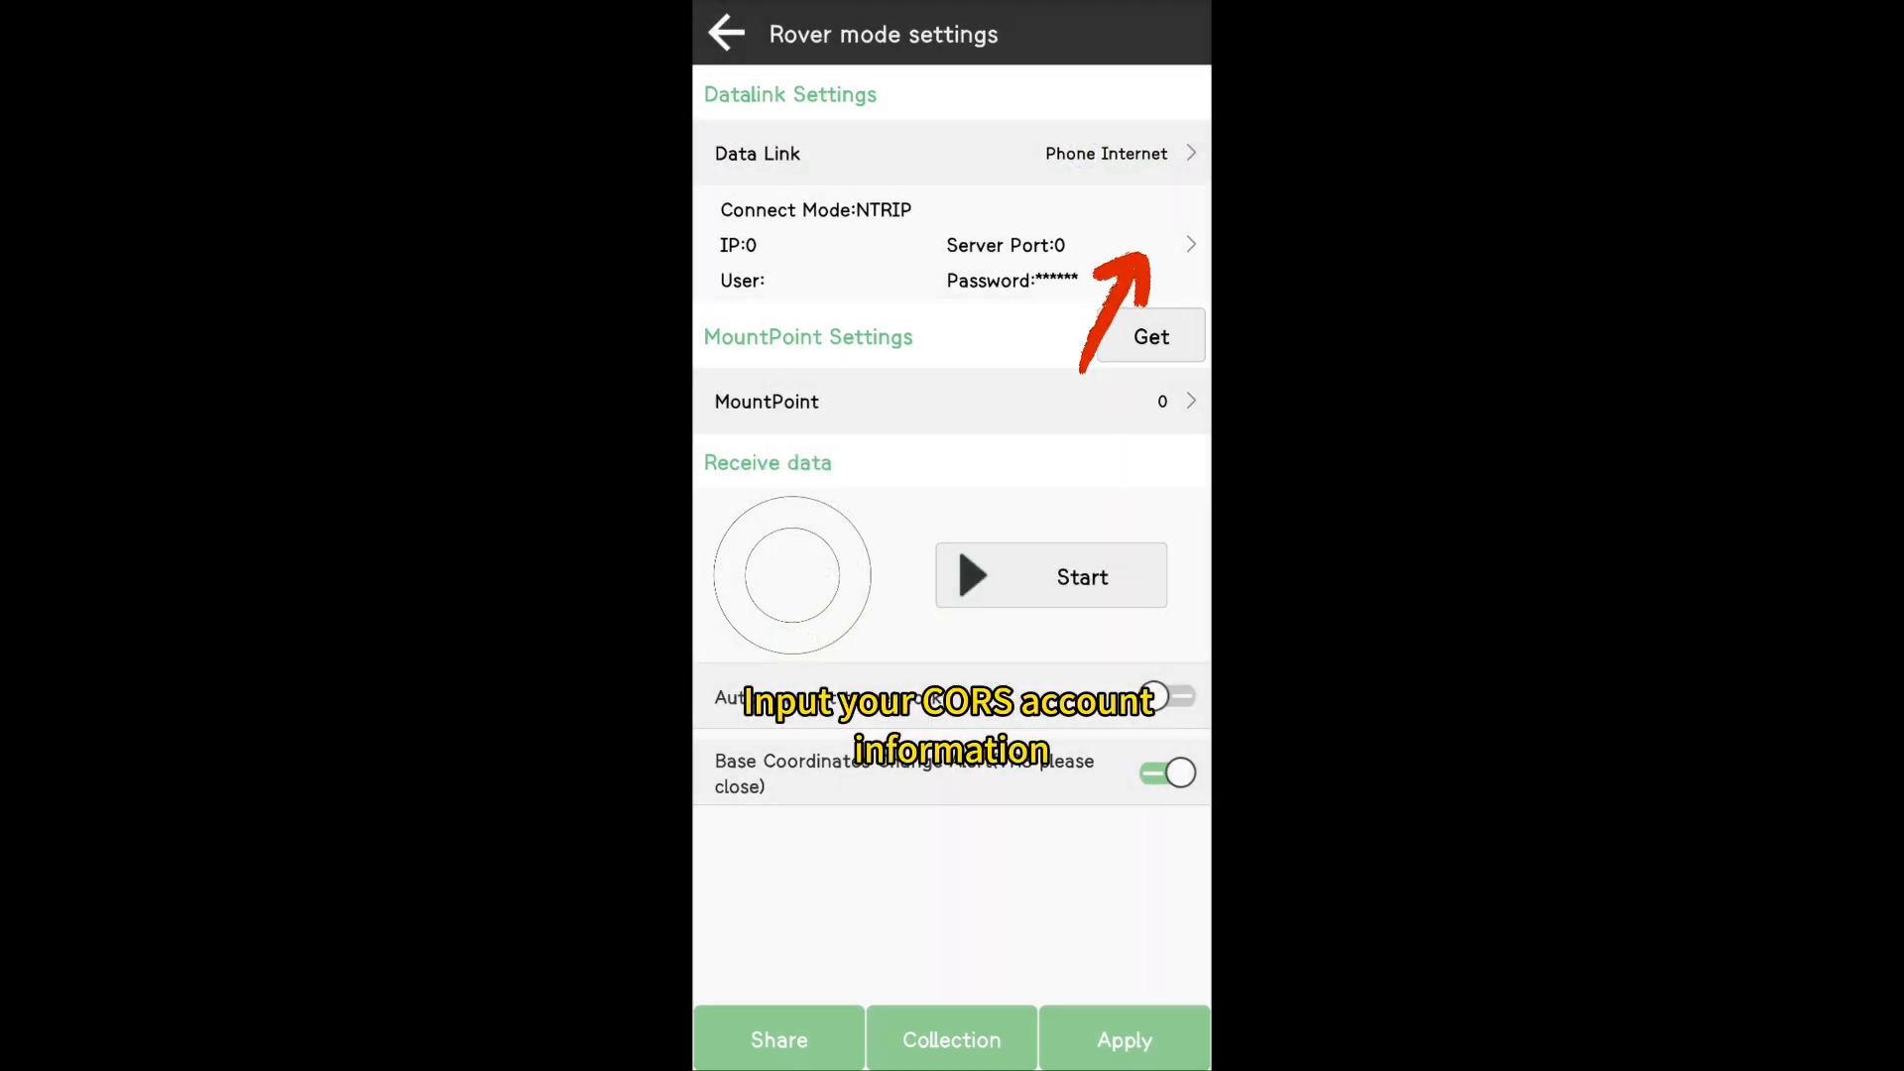
{"action": "left_click", "coordinate": [1188, 244]}
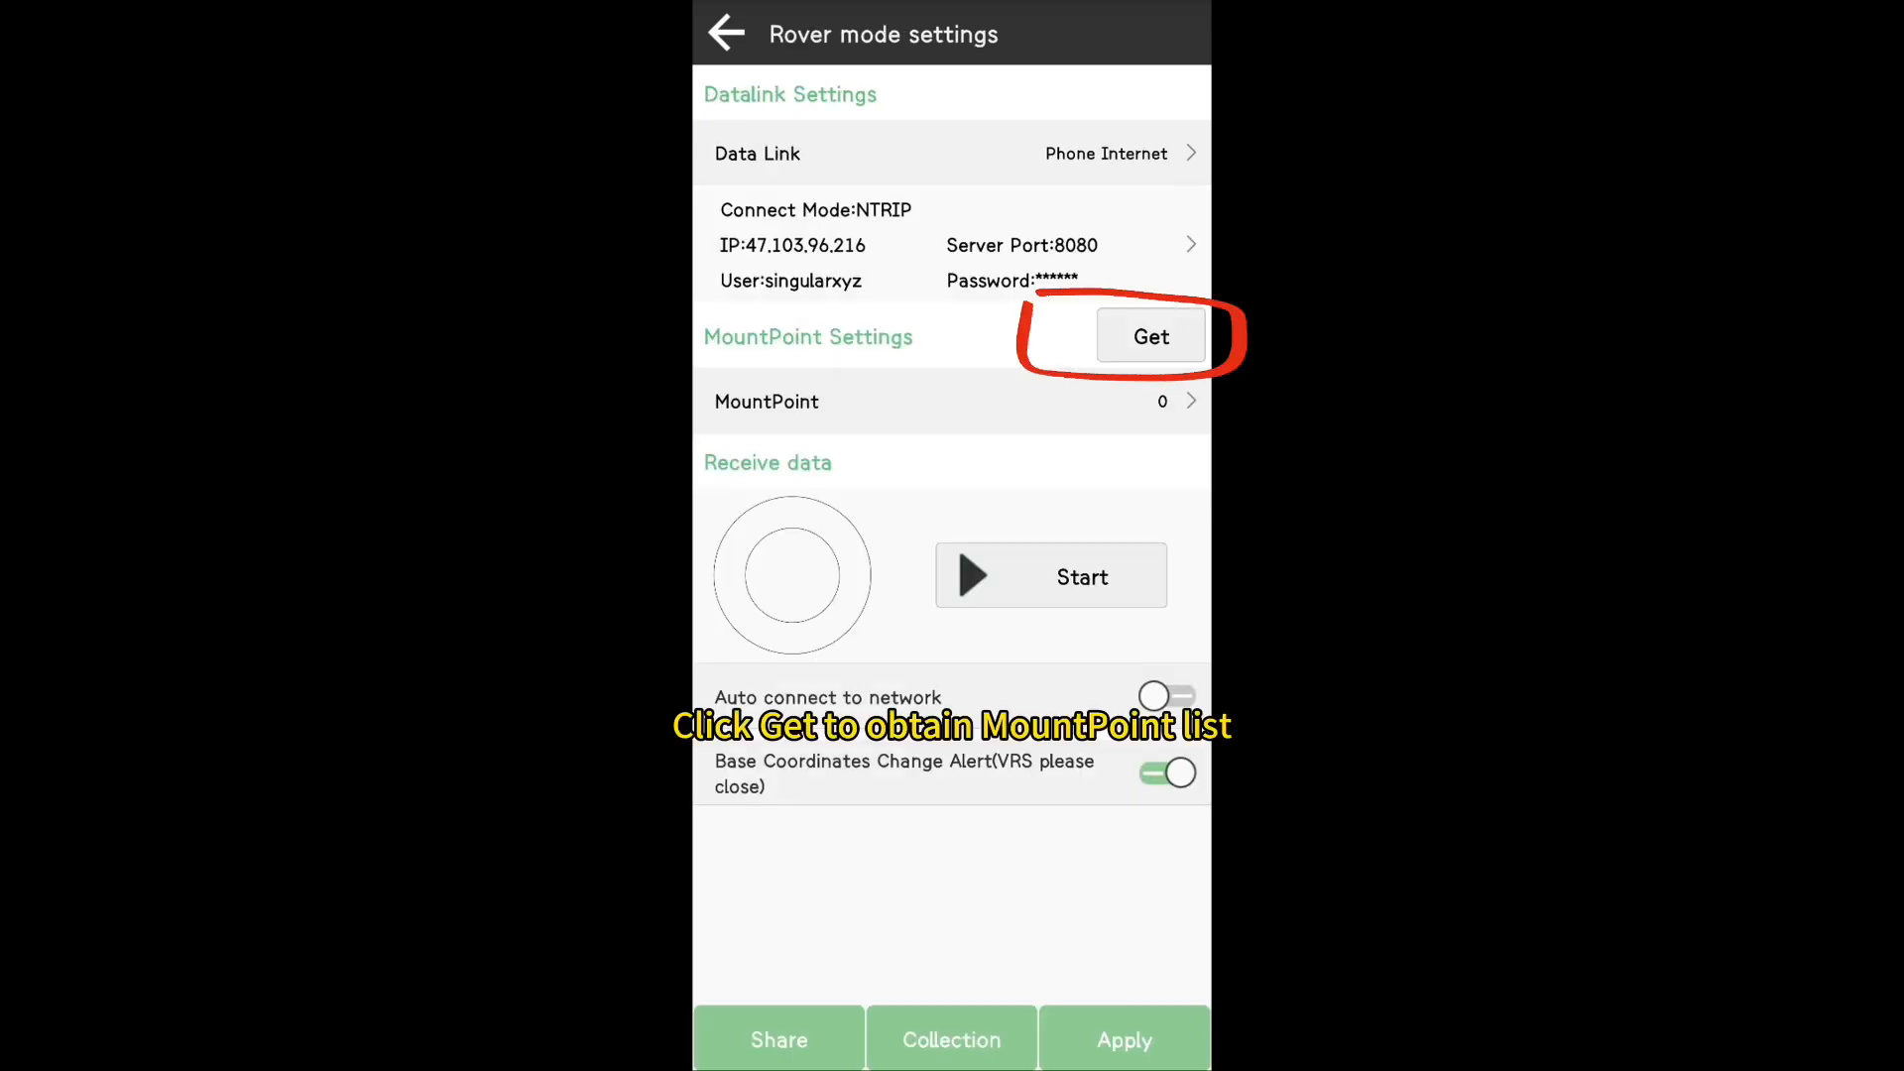
{"action": "left_click", "coordinate": [1149, 337]}
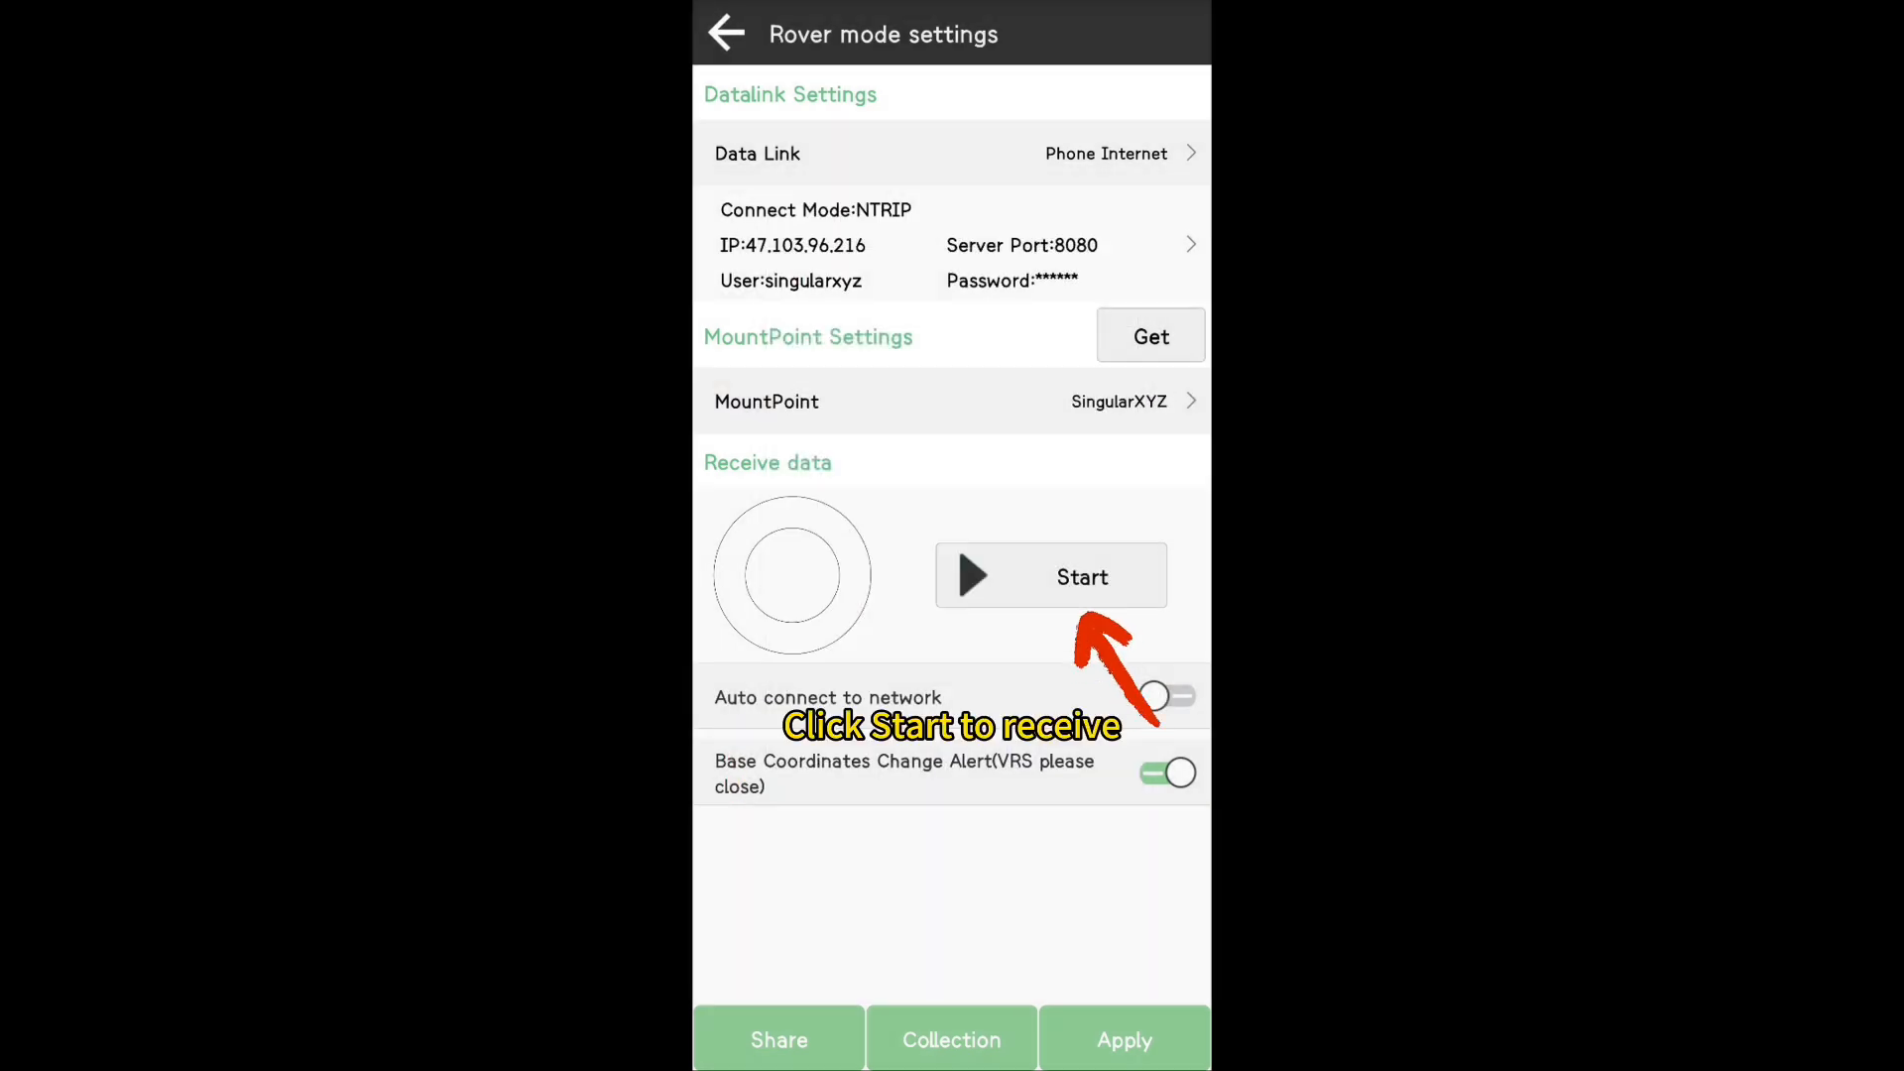
Start receiving corrections (~1210B), save the rover configuration under a name and apply it.
{"action": "left_click", "coordinate": [1051, 576]}
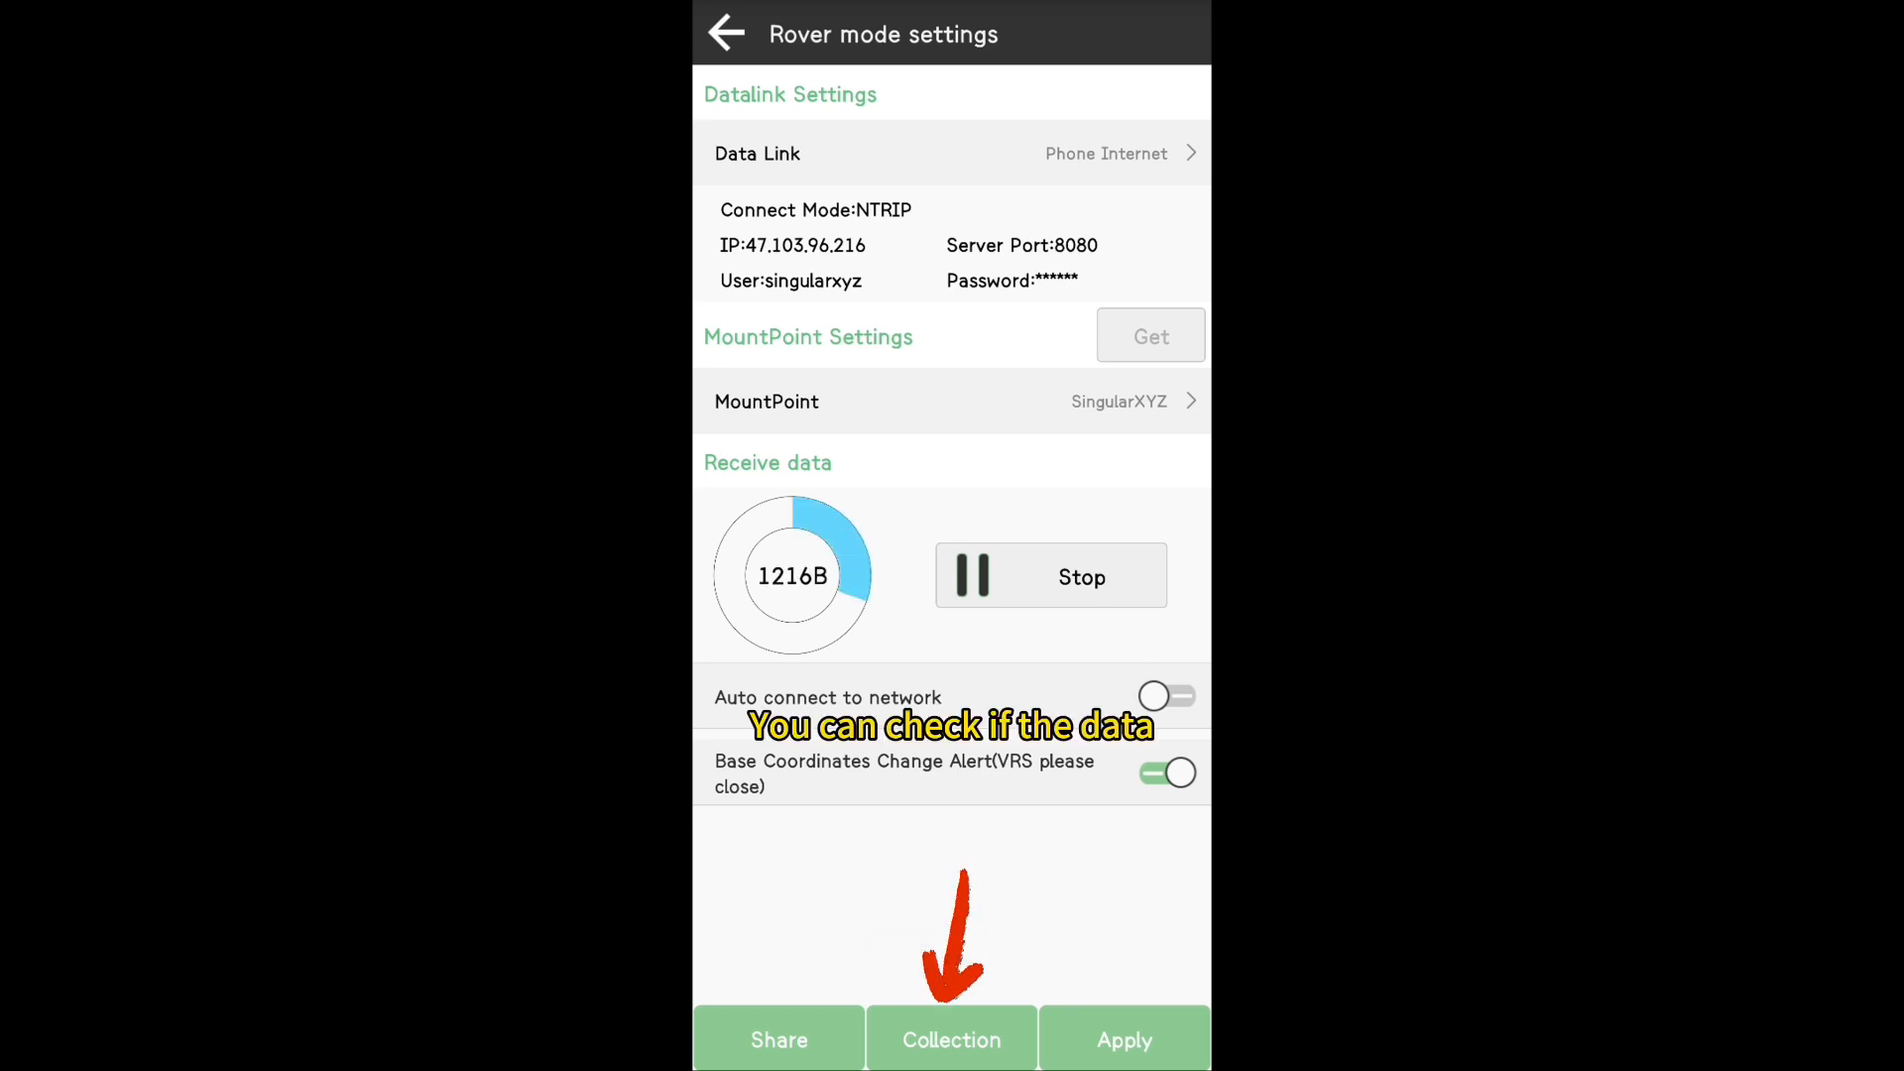
{"action": "left_click", "coordinate": [950, 1038]}
{"action": "type", "text": "singular xyz"}
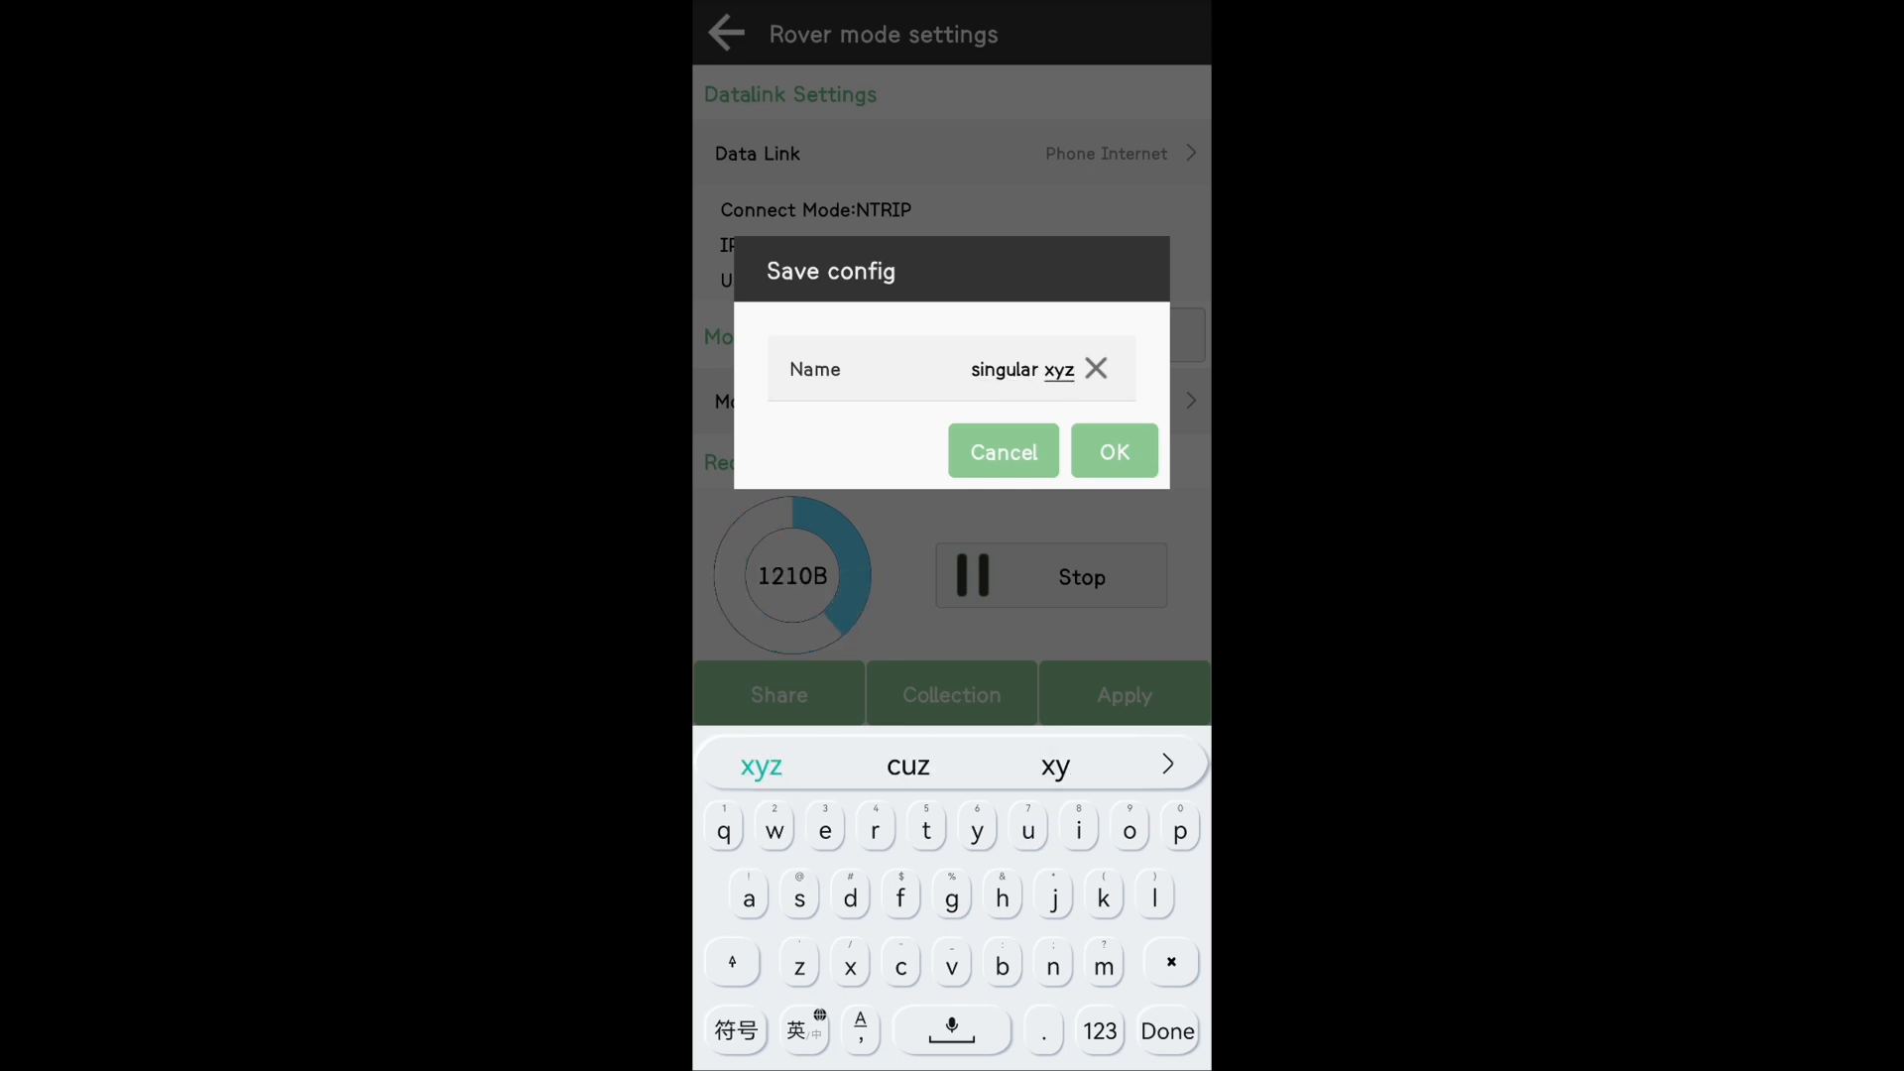
{"action": "left_click", "coordinate": [1112, 450]}
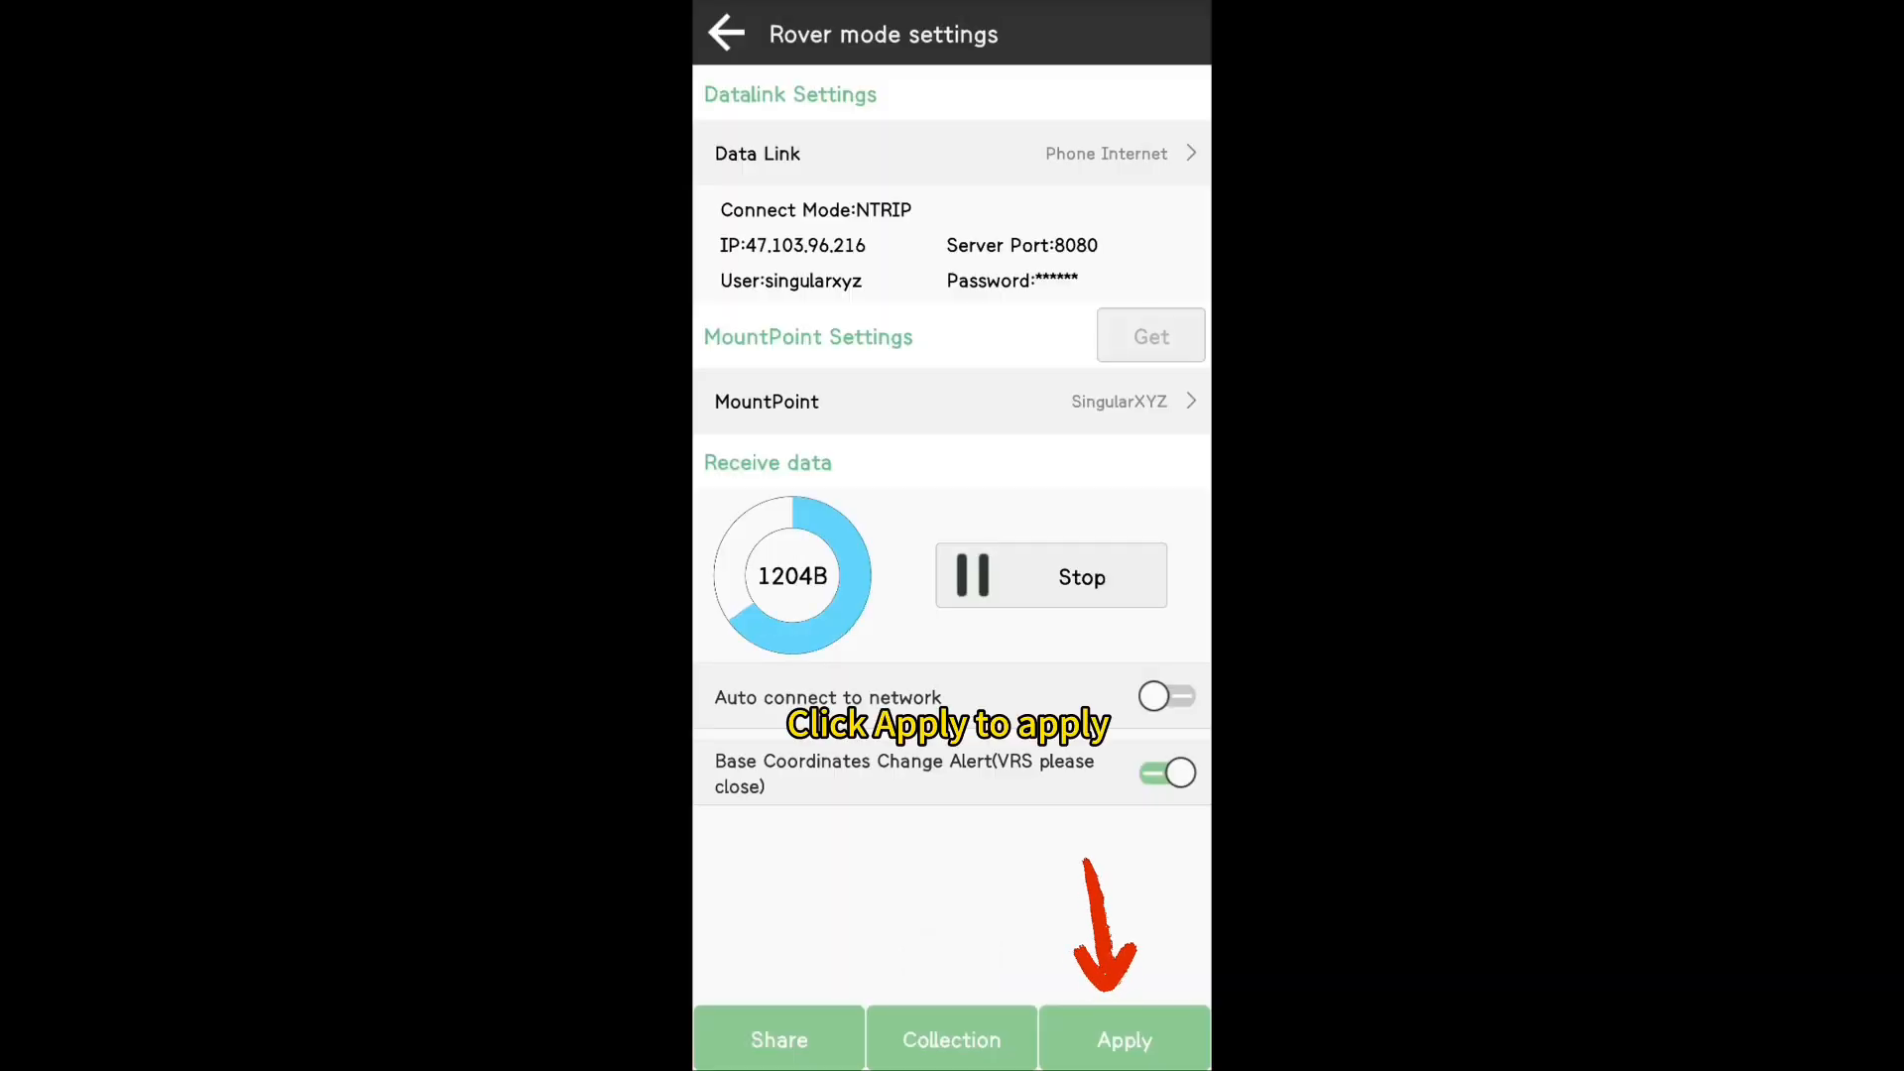
{"action": "left_click", "coordinate": [1122, 1039]}
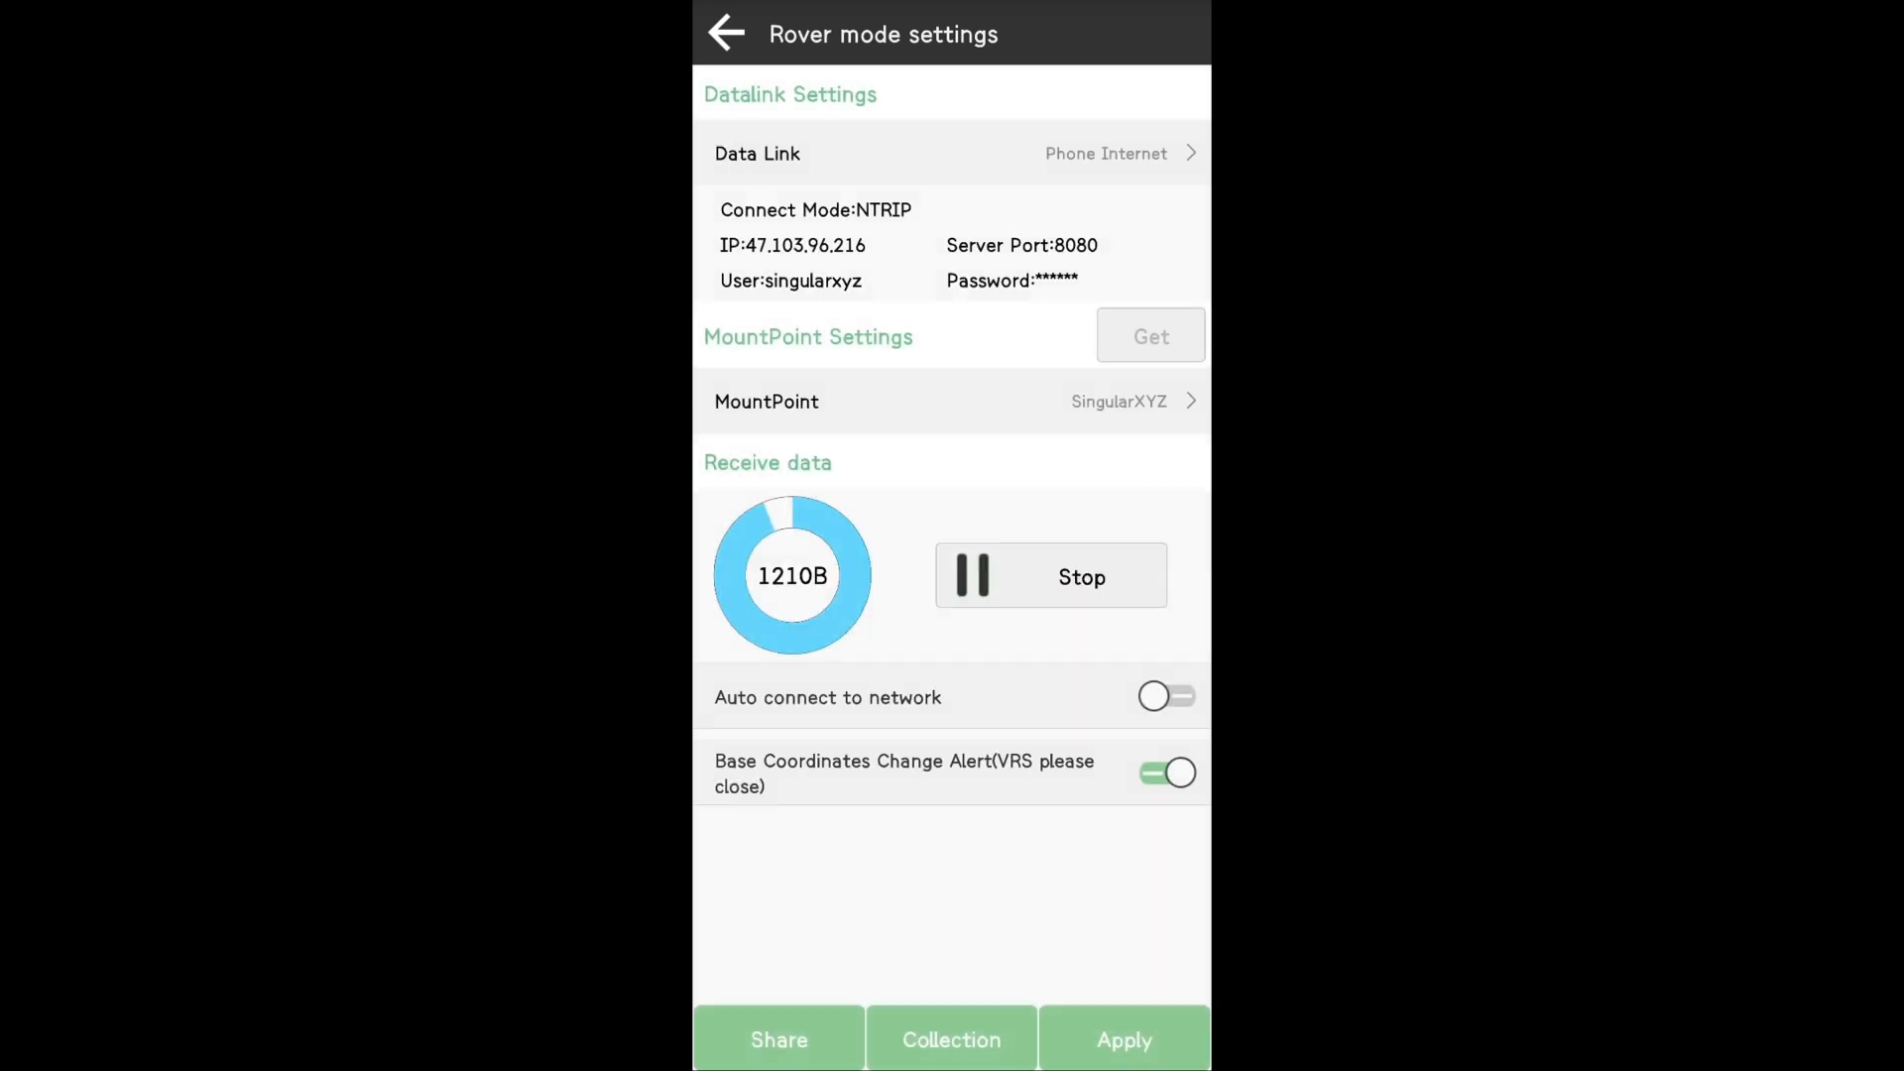
Switch to Base mode and set Start Up Mode to Single Point.
{"action": "left_click", "coordinate": [726, 34]}
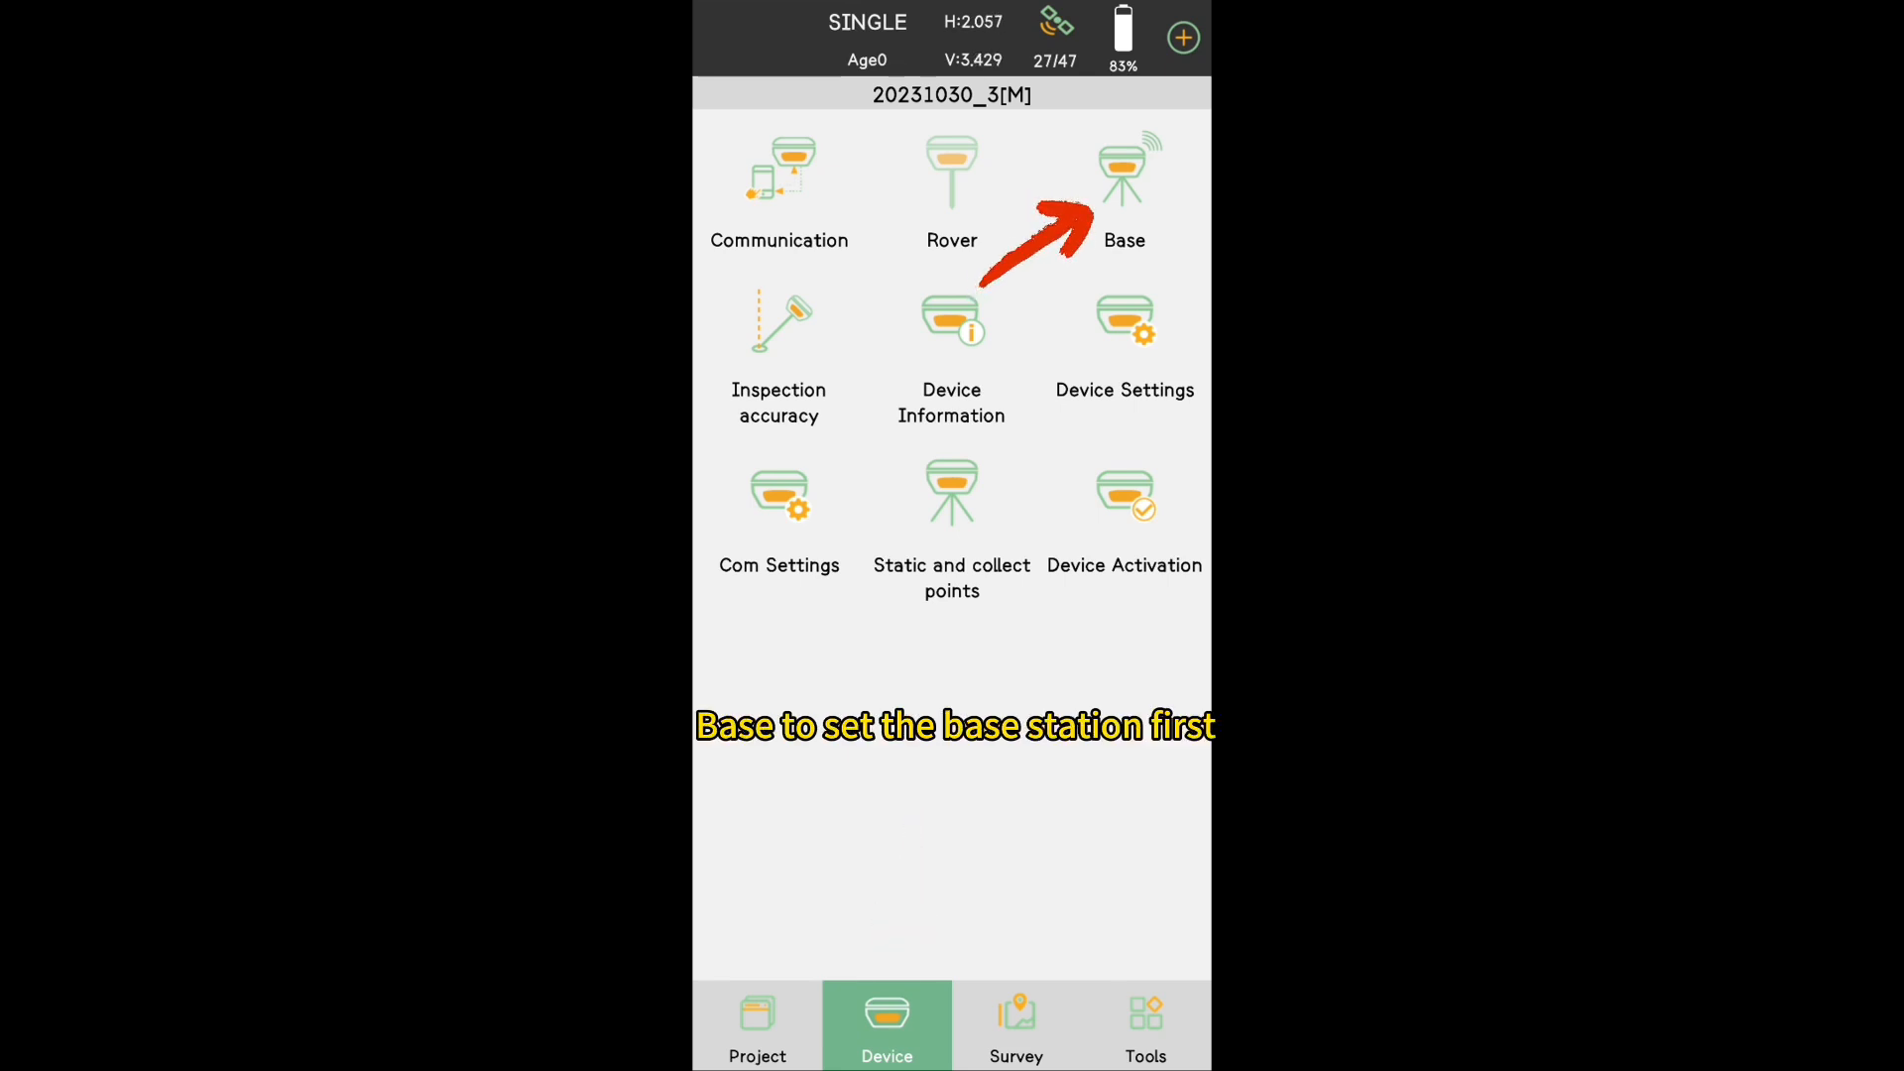
{"action": "left_click", "coordinate": [1123, 171]}
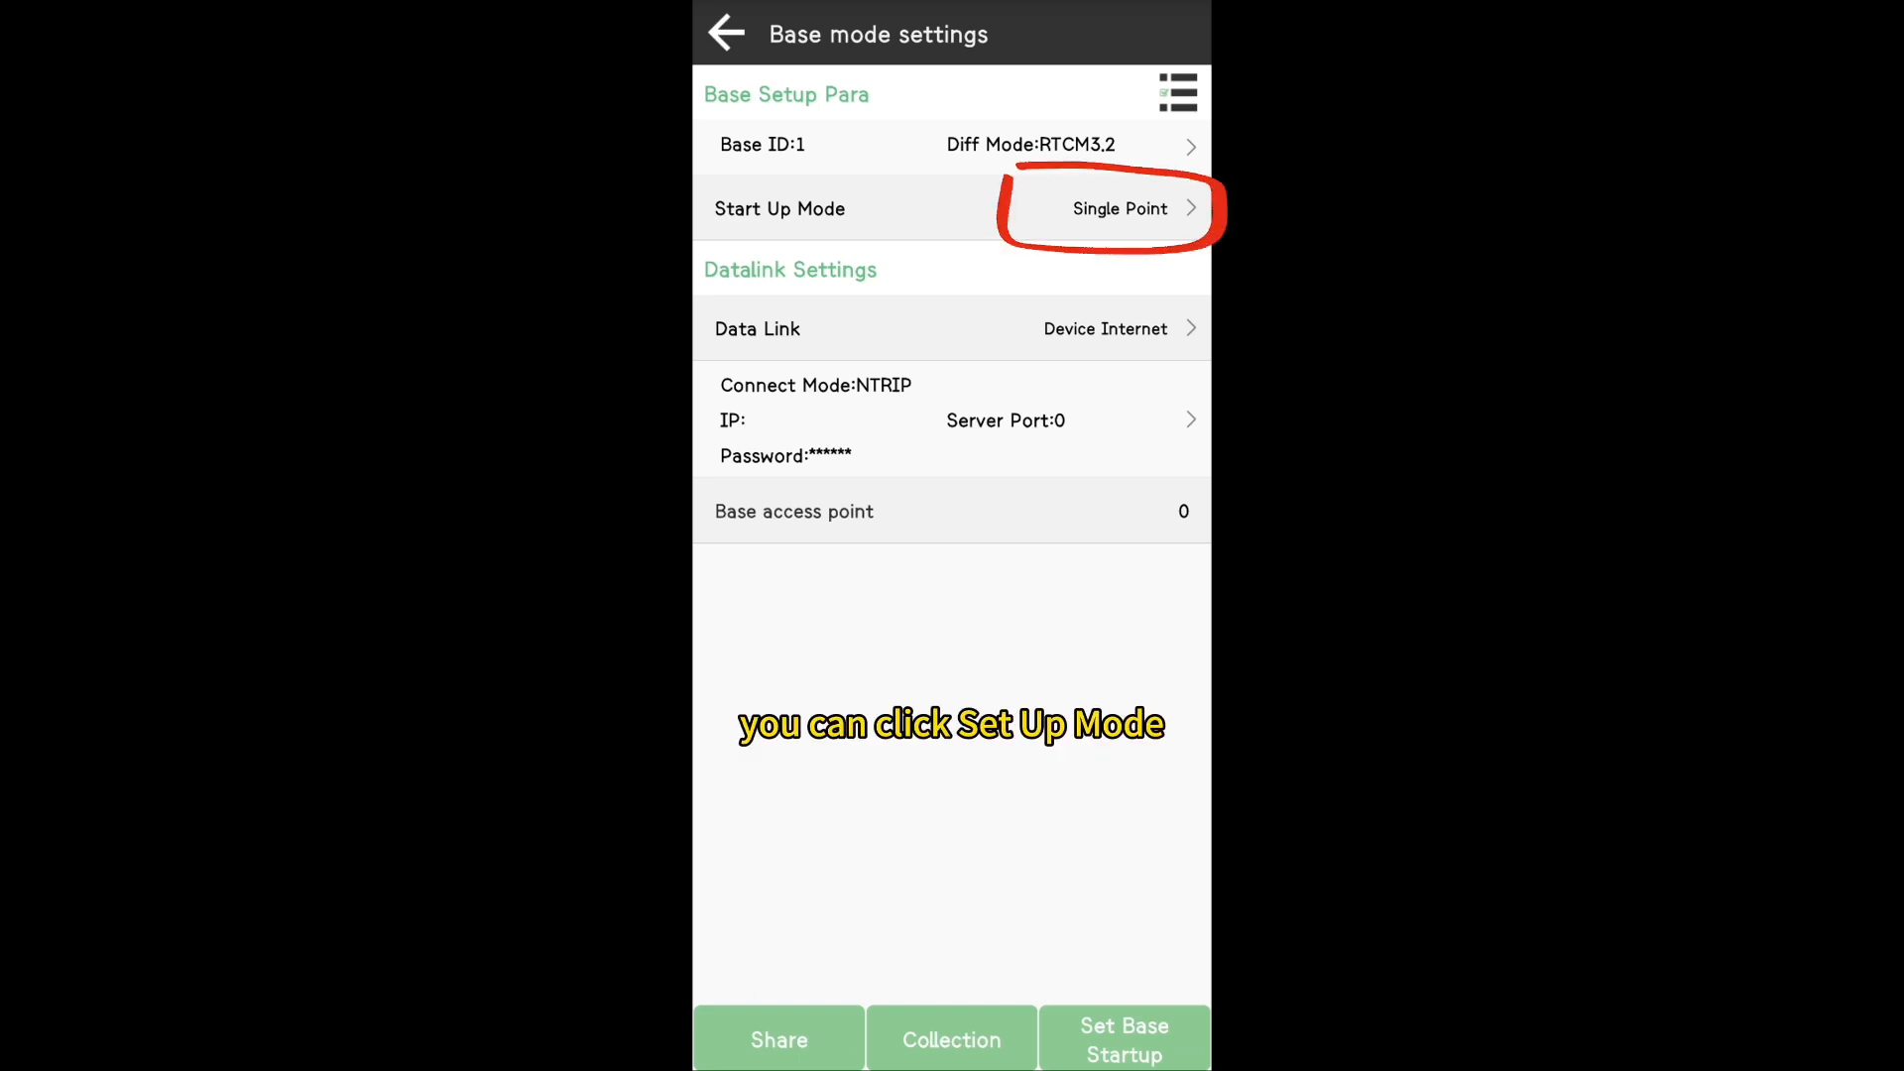
{"action": "left_click", "coordinate": [1119, 208]}
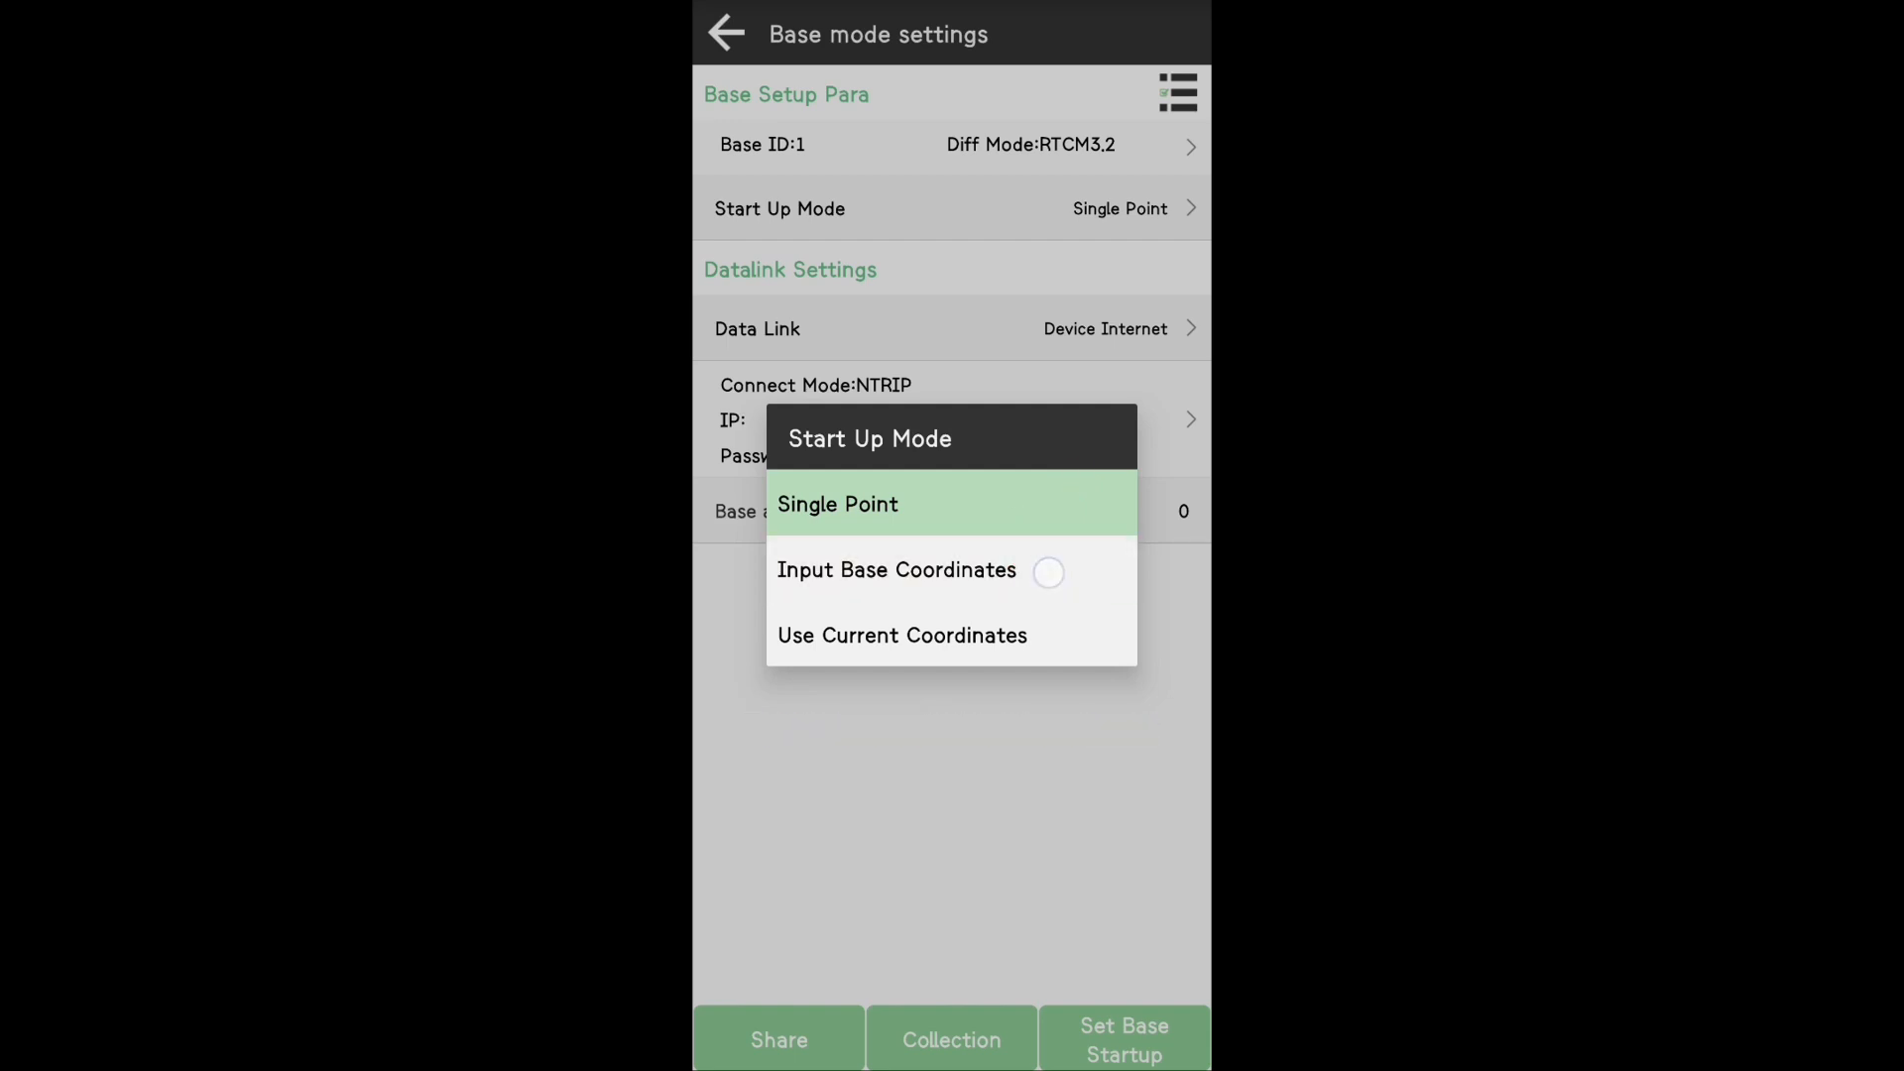
{"action": "left_click", "coordinate": [896, 569]}
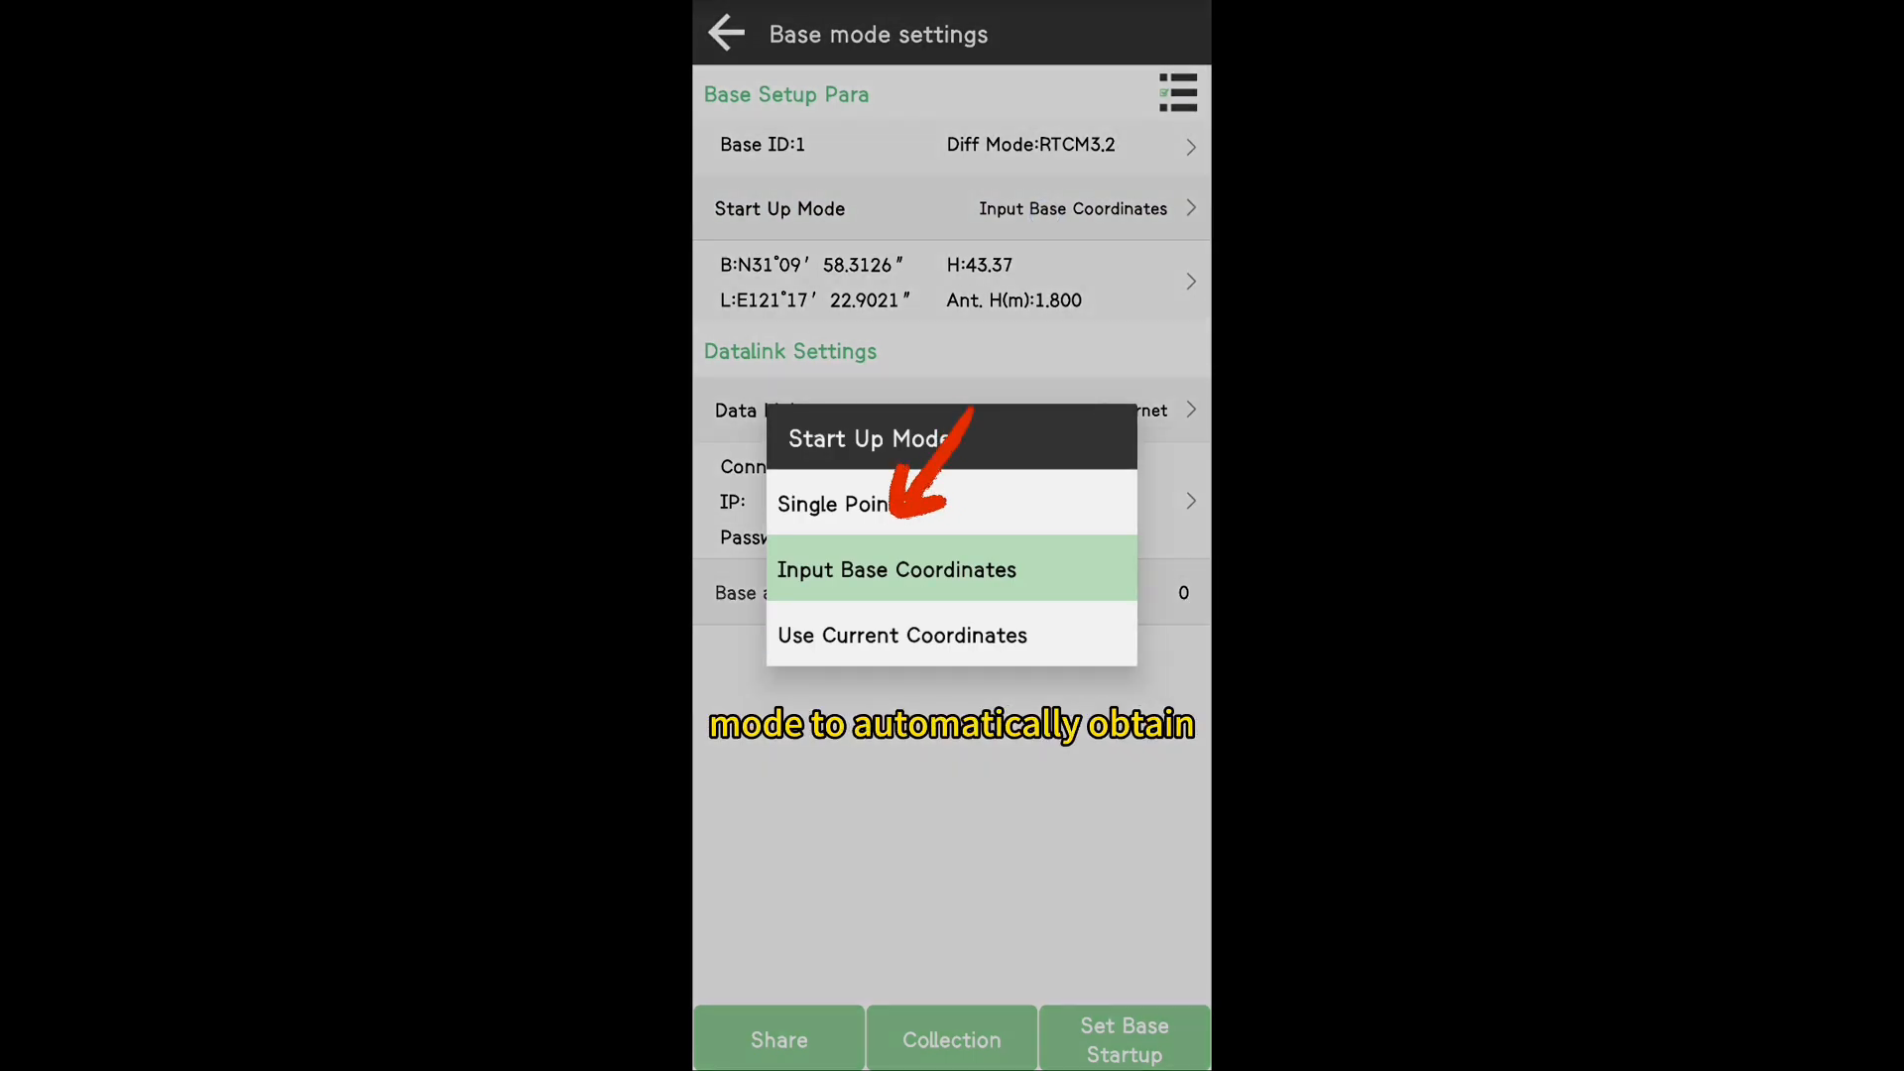
{"action": "left_click", "coordinate": [833, 504]}
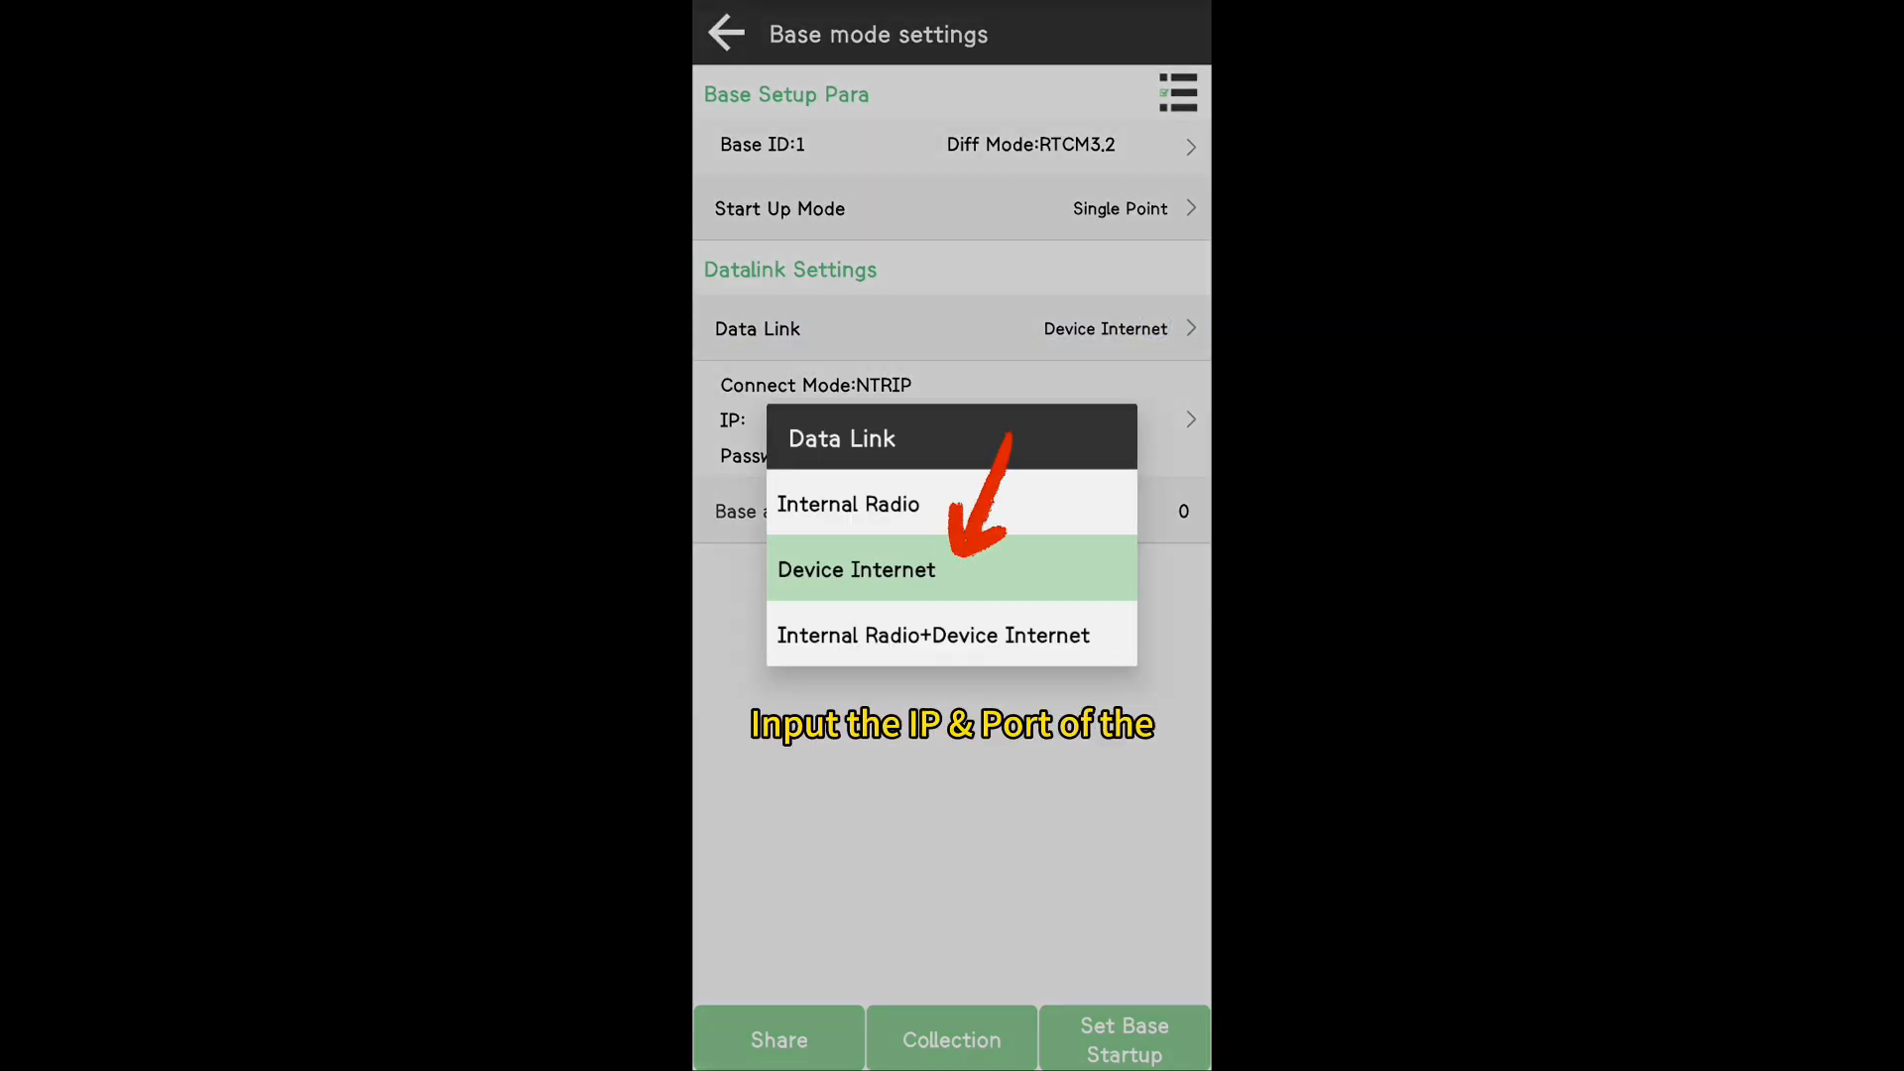
Send base corrections over Device Internet to port 8080 as access point 2123O0007, save and start the base.
{"action": "left_click", "coordinate": [856, 569]}
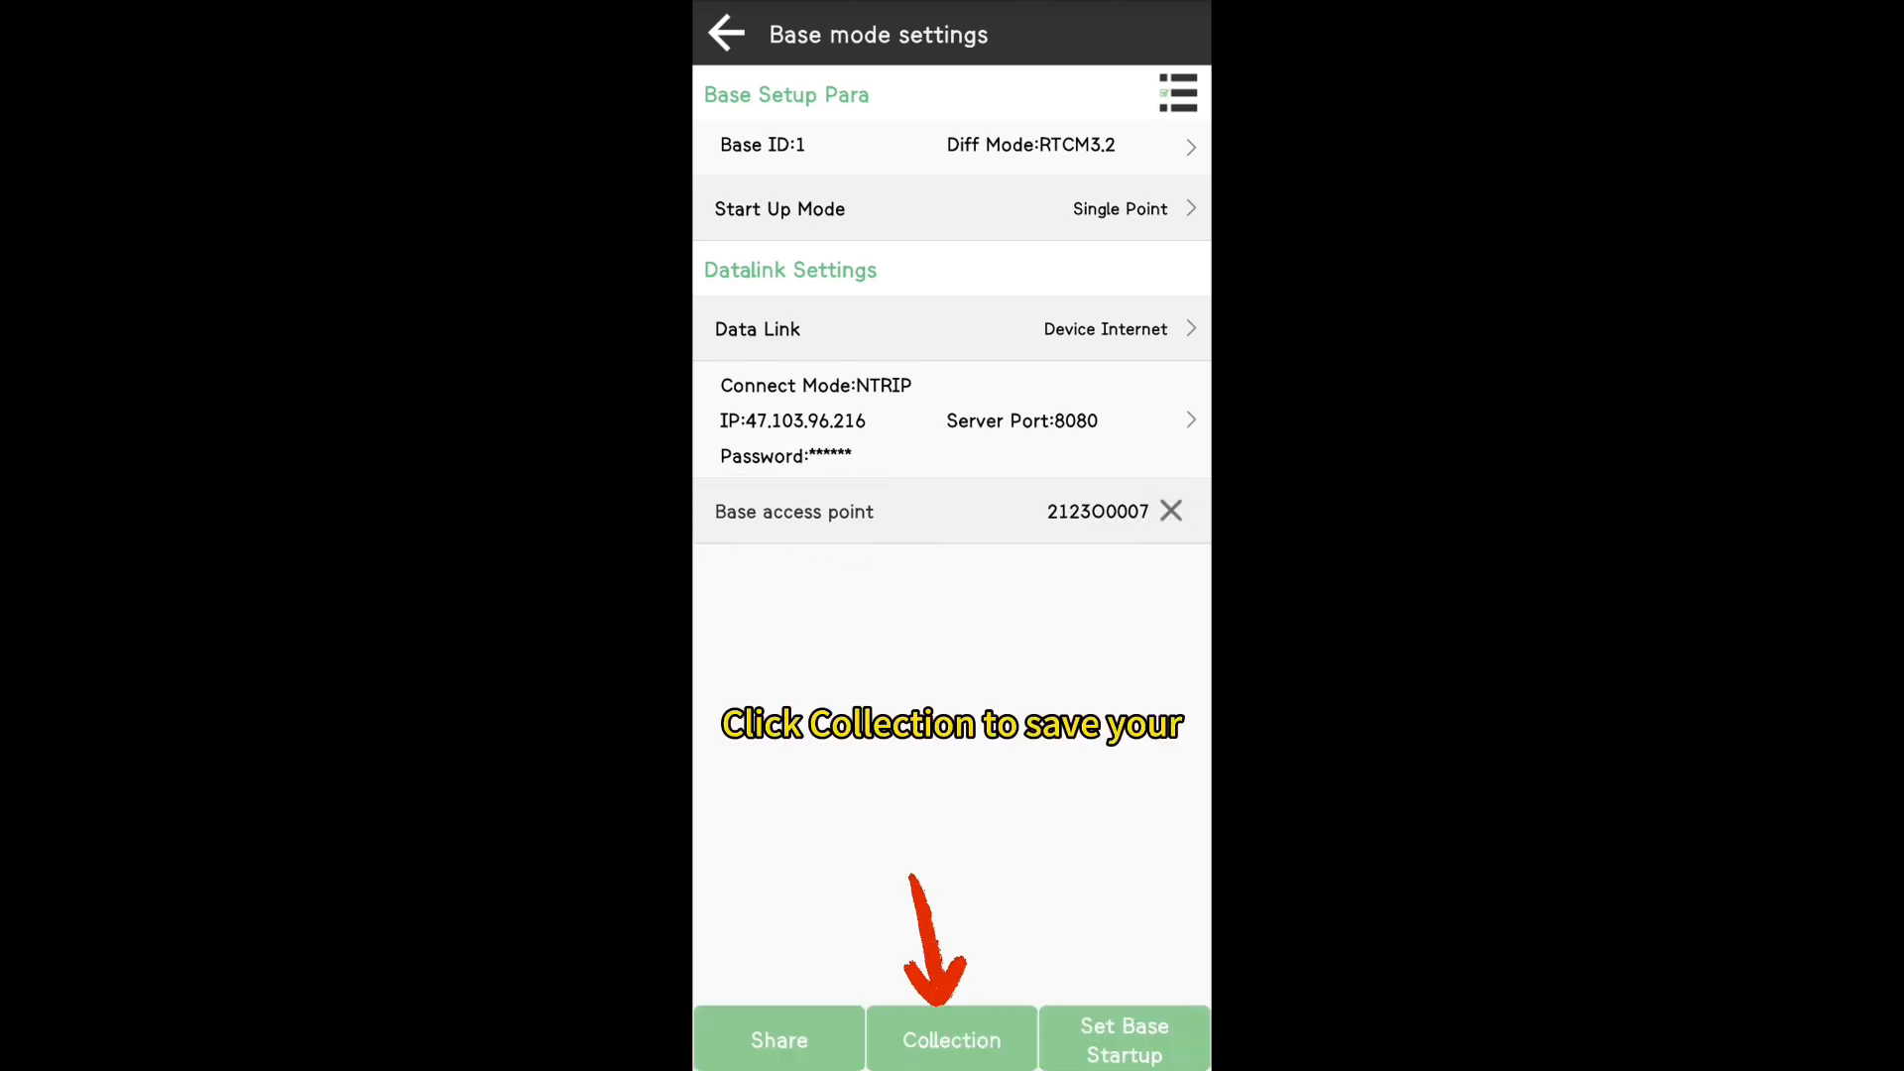
{"action": "left_click", "coordinate": [950, 1037]}
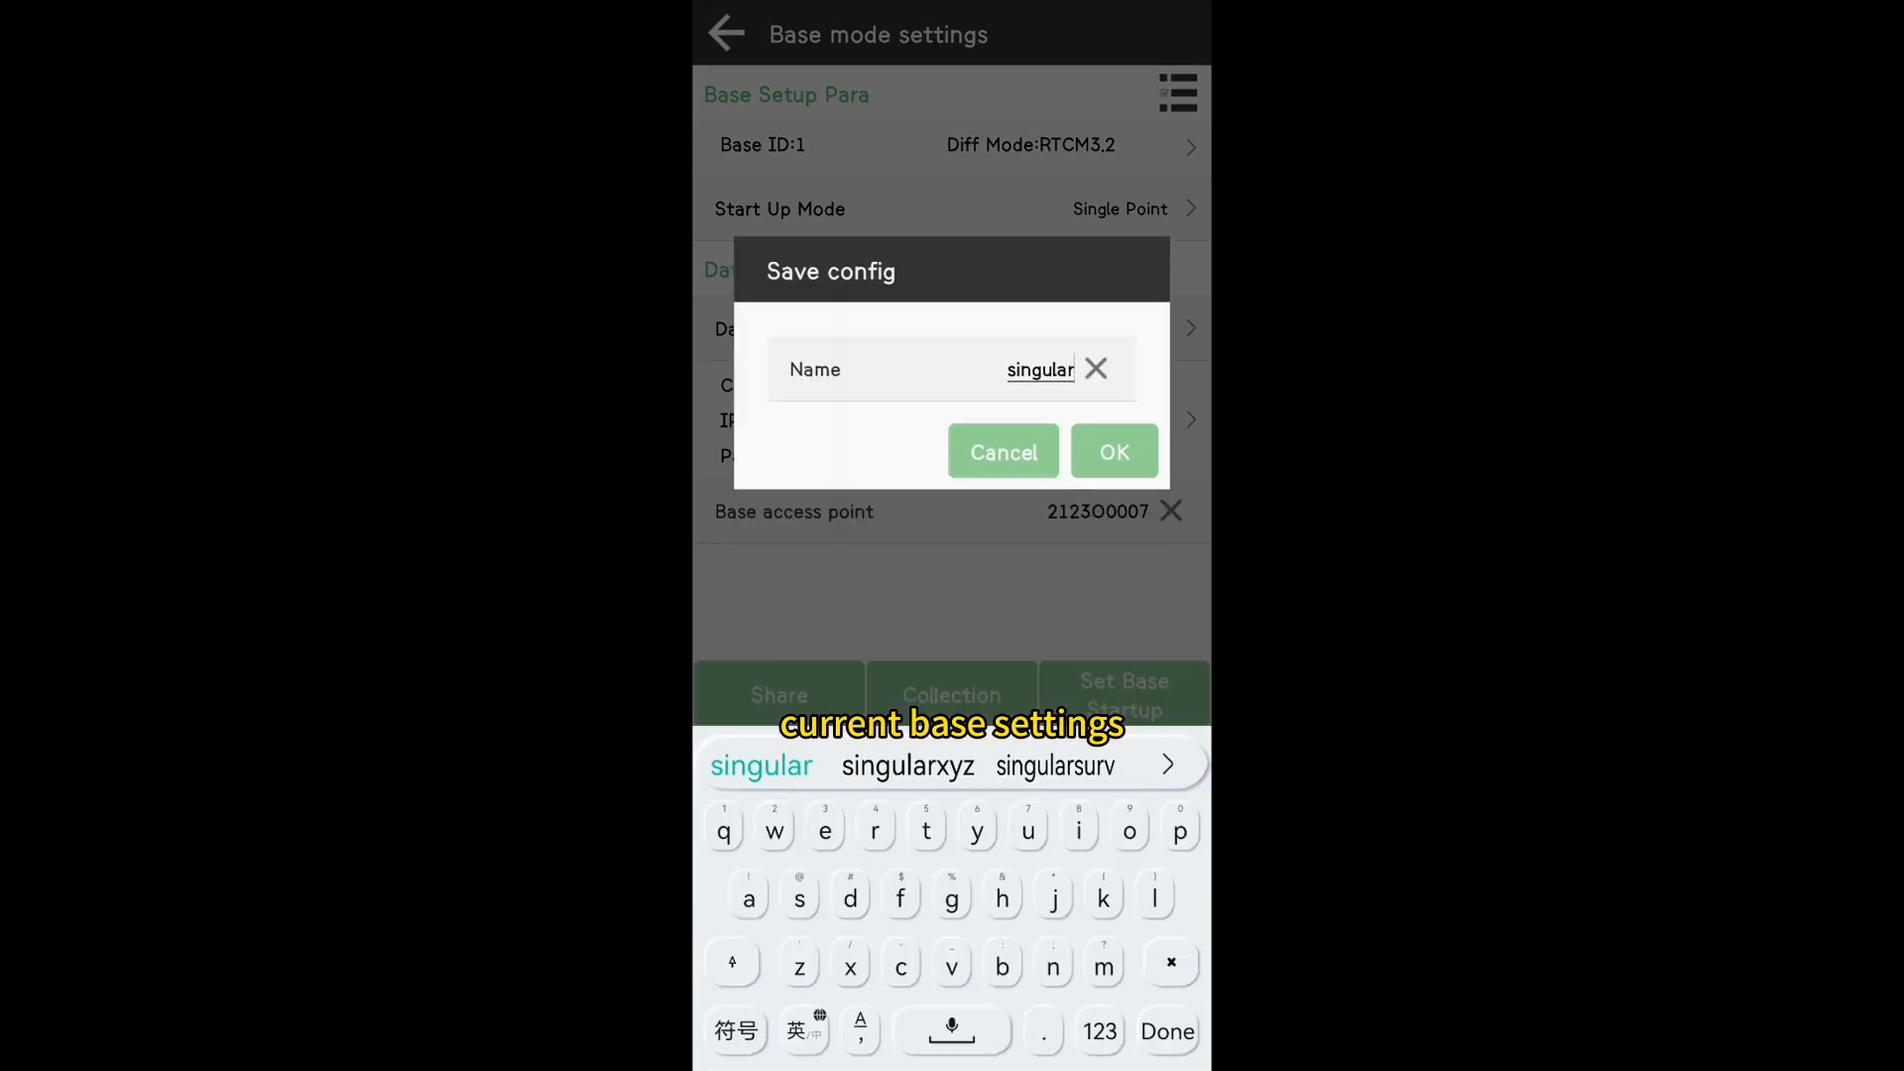
{"action": "left_click", "coordinate": [1113, 450]}
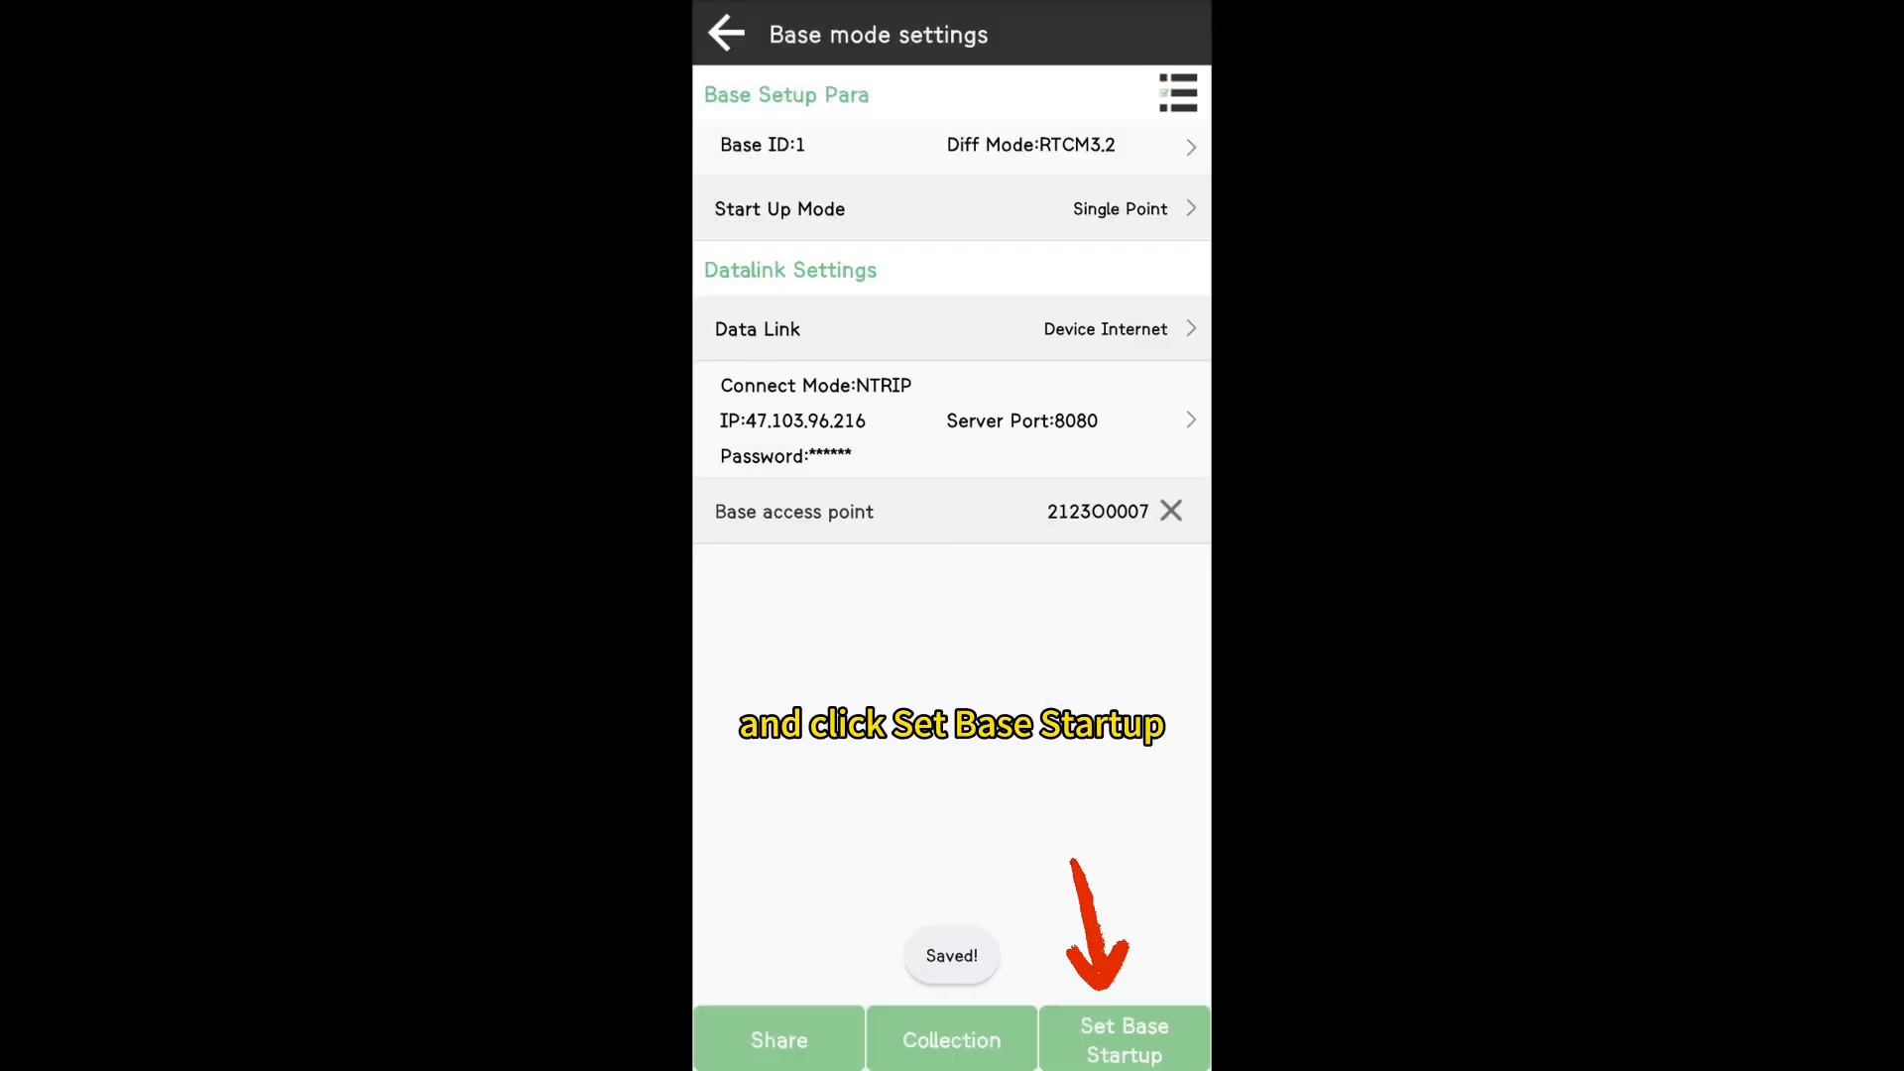
{"action": "left_click", "coordinate": [1123, 1039]}
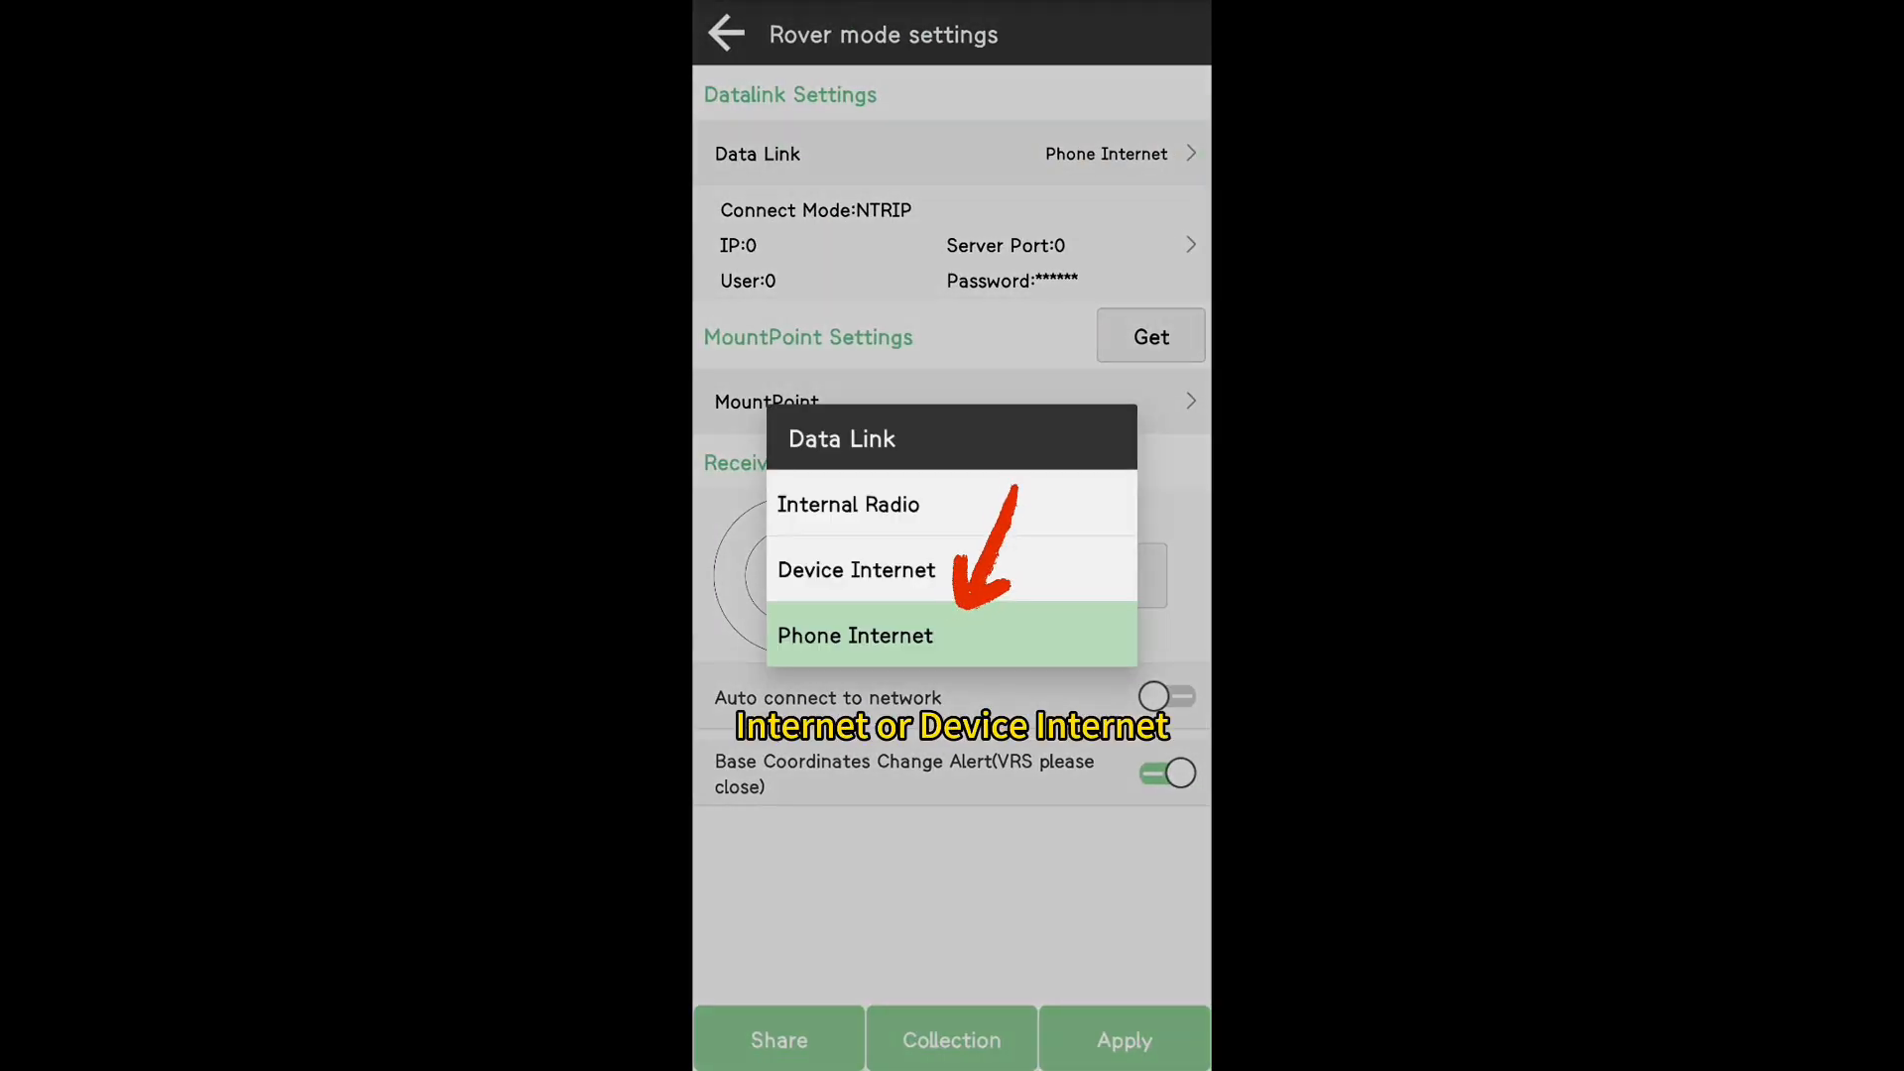
Connect the rover over Phone Internet to mountpoint 2123O0007, start streaming (~633B) and save the config.
{"action": "left_click", "coordinate": [856, 634]}
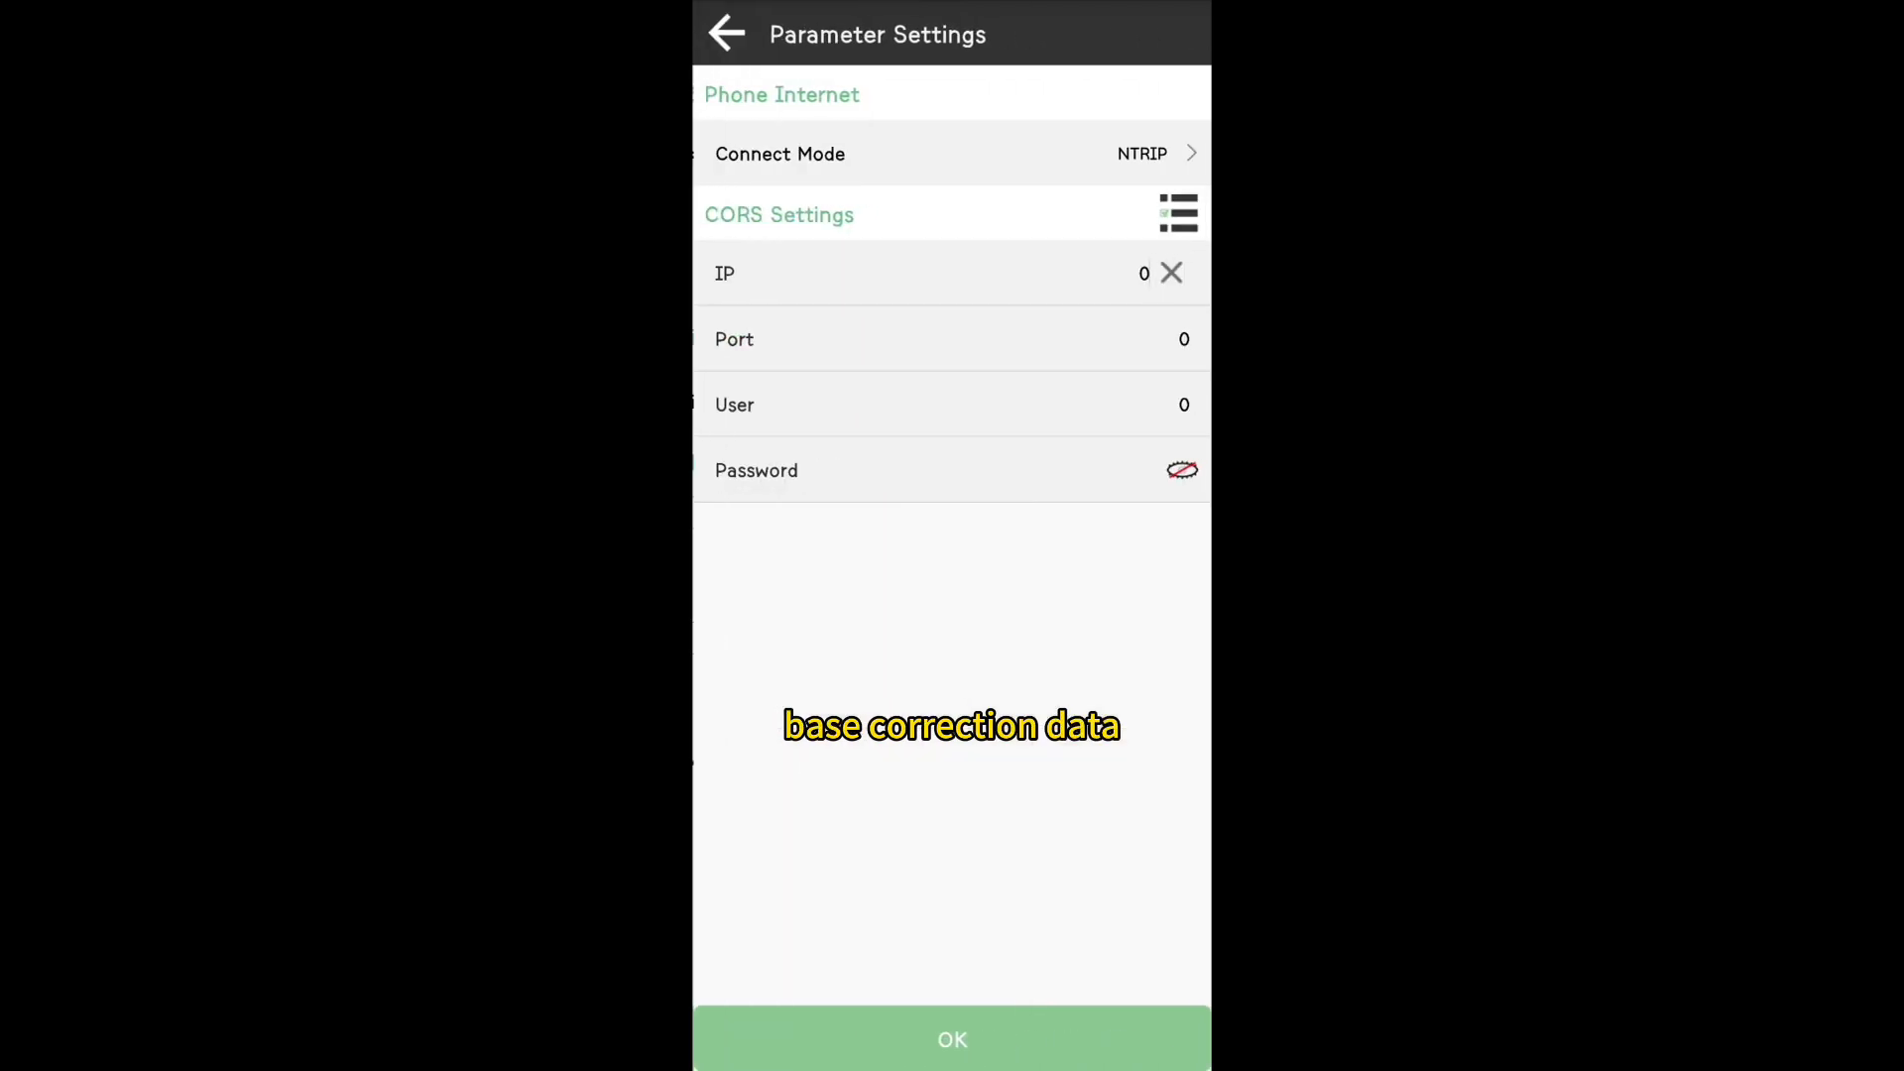
{"action": "left_click", "coordinate": [1177, 214]}
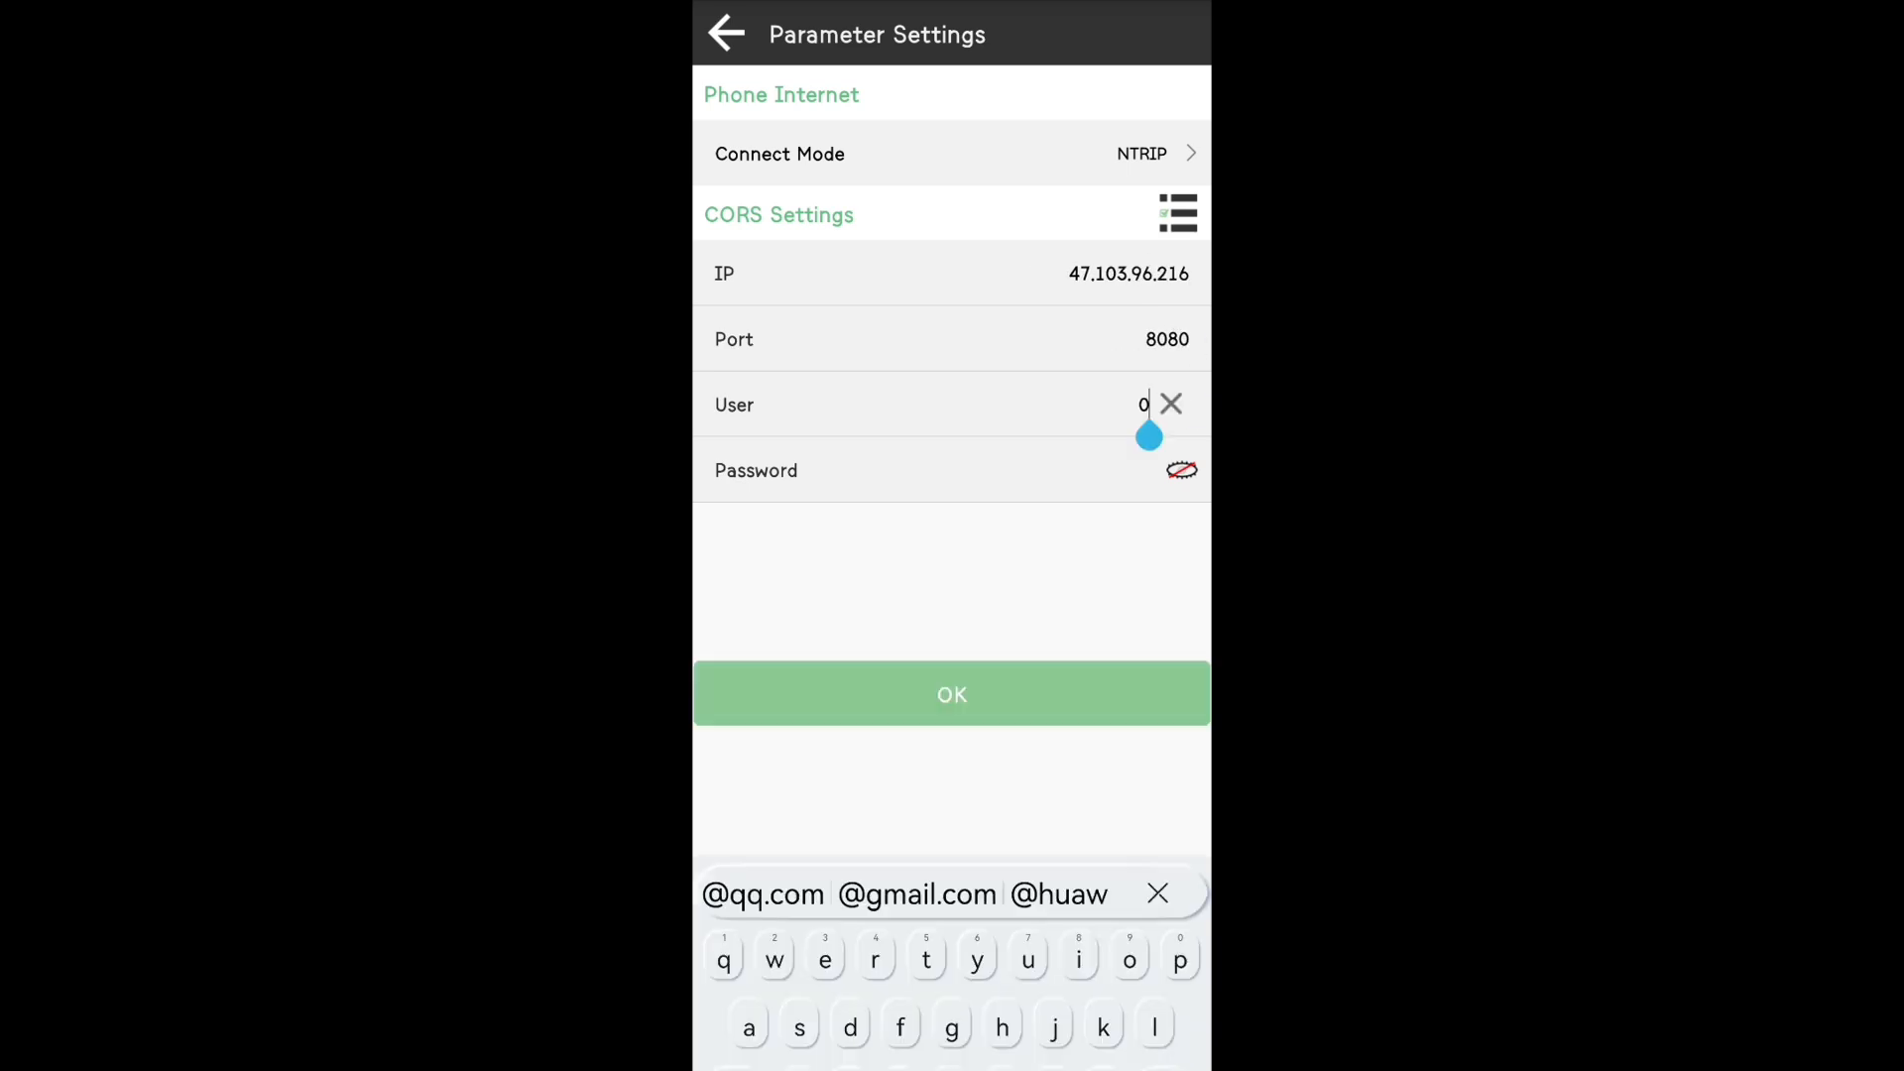
{"action": "left_click", "coordinate": [950, 694]}
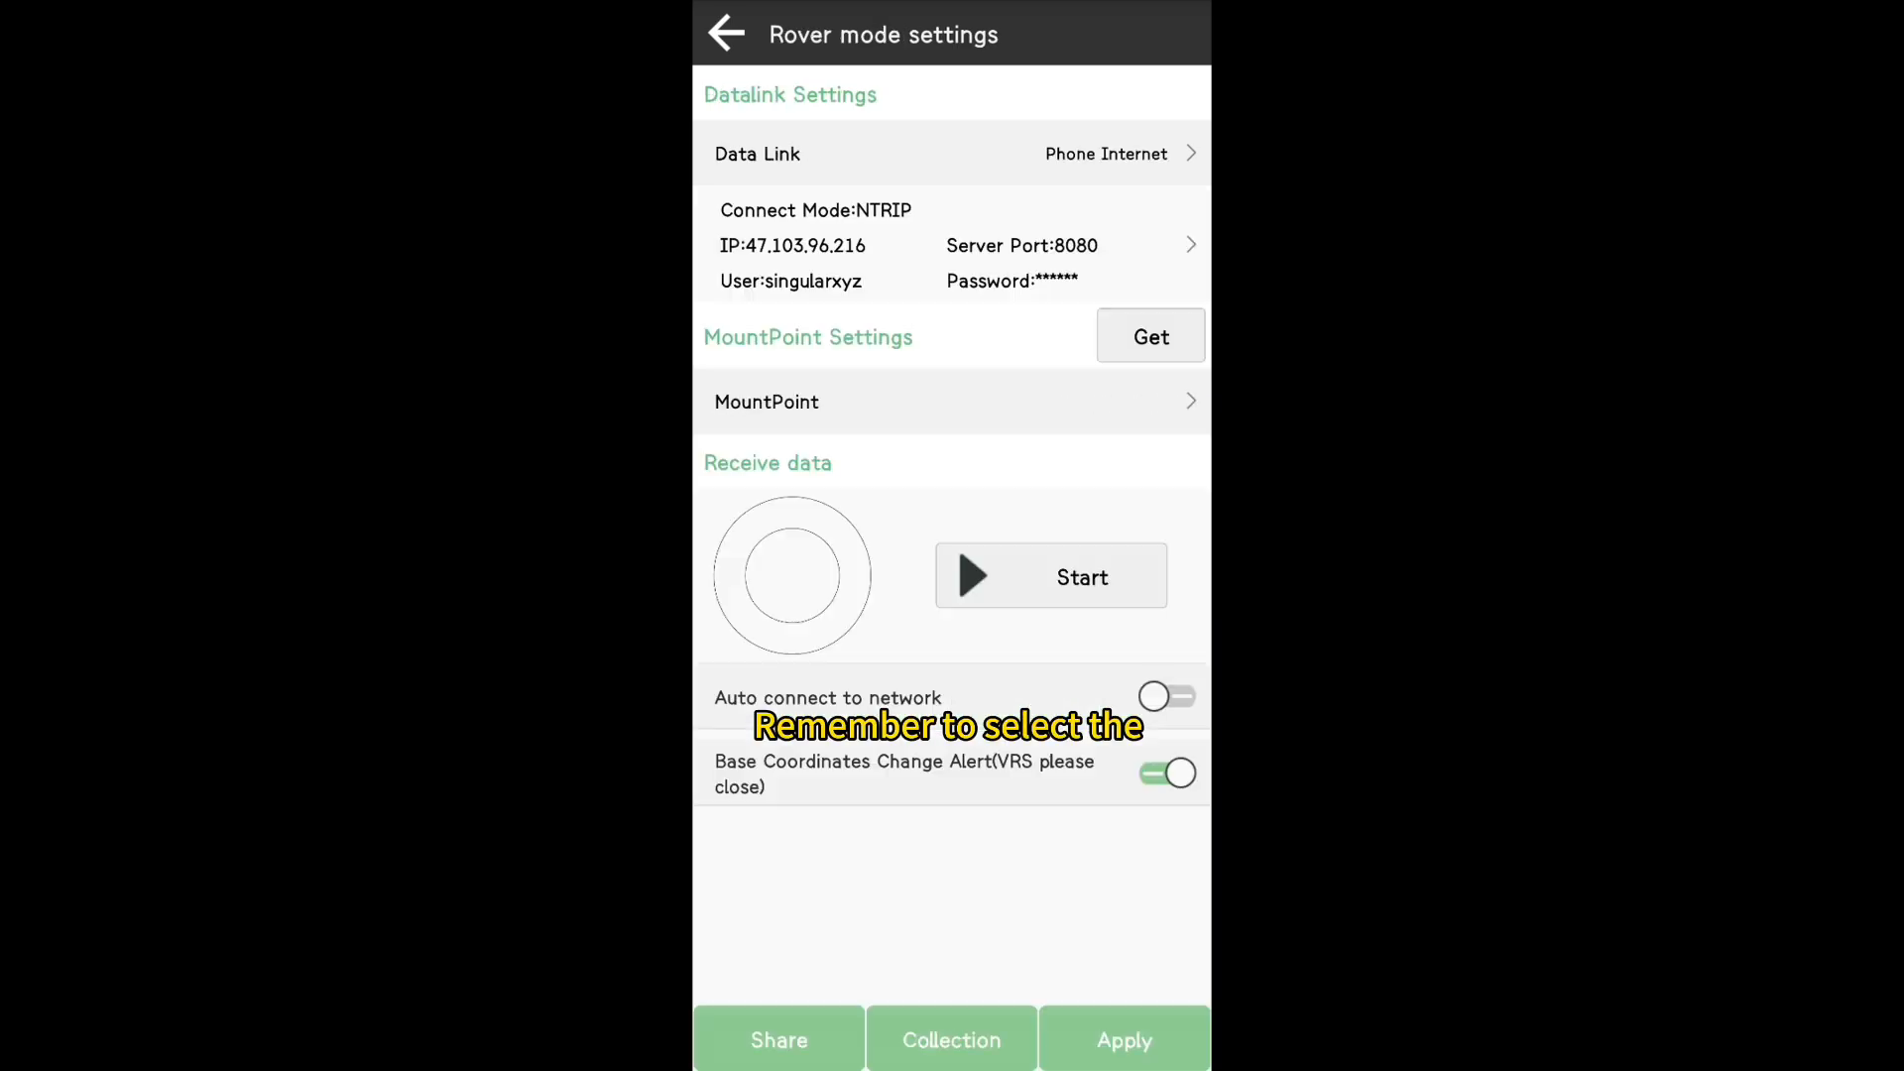
{"action": "left_click", "coordinate": [1148, 337]}
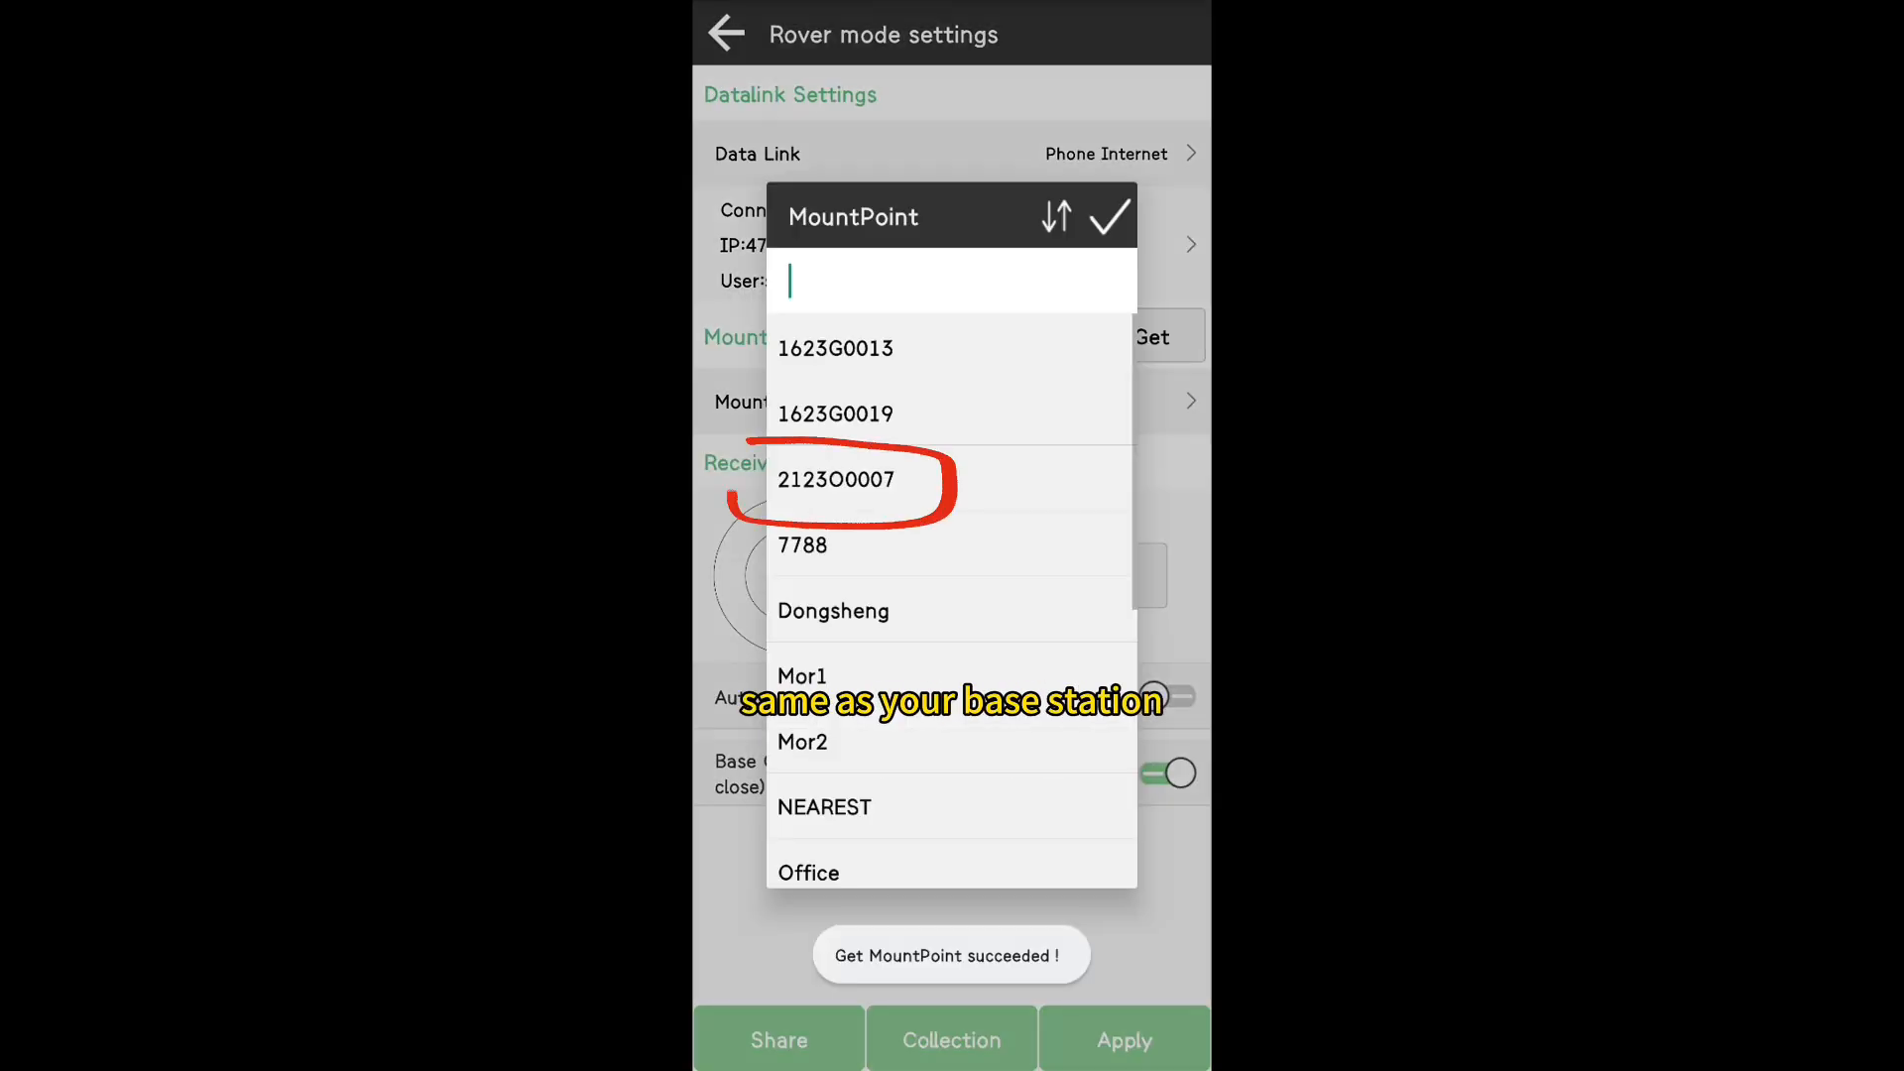
{"action": "left_click", "coordinate": [835, 480]}
{"action": "type", "text": "singularxyz"}
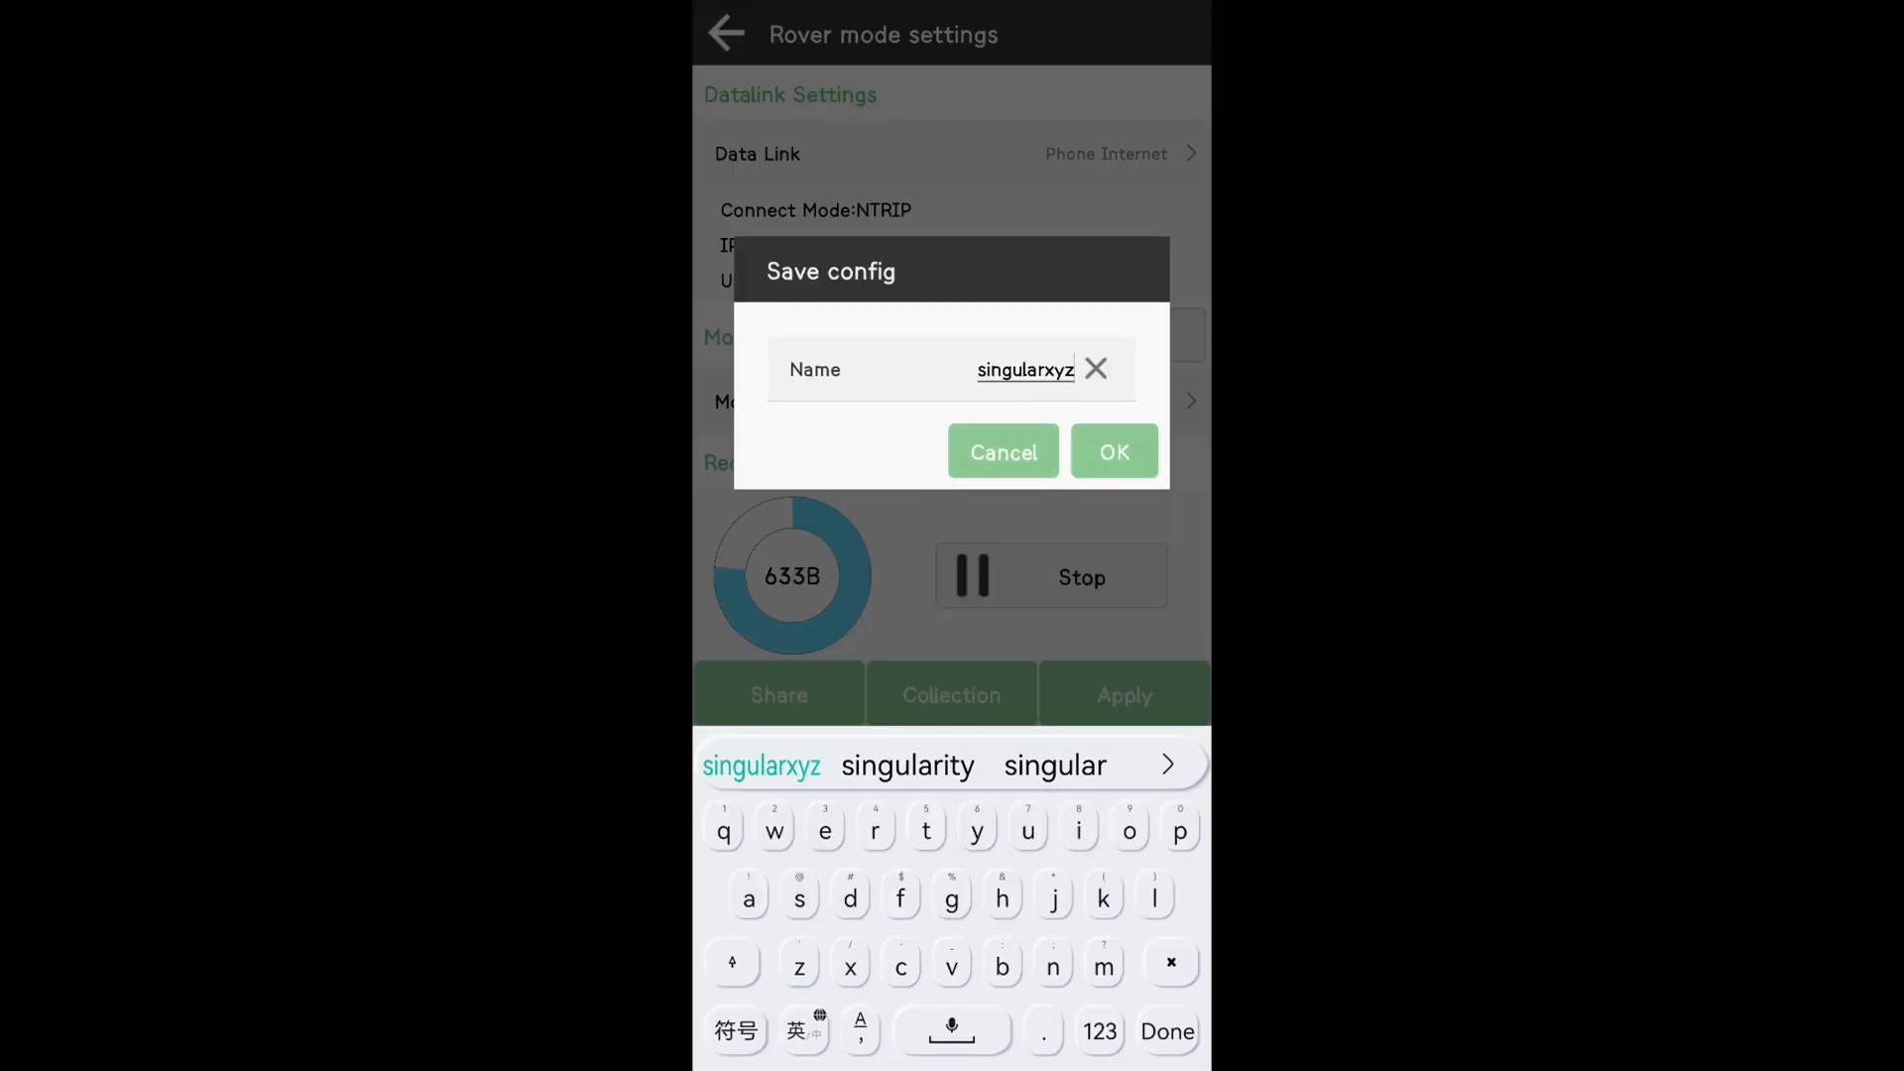
{"action": "left_click", "coordinate": [1113, 452]}
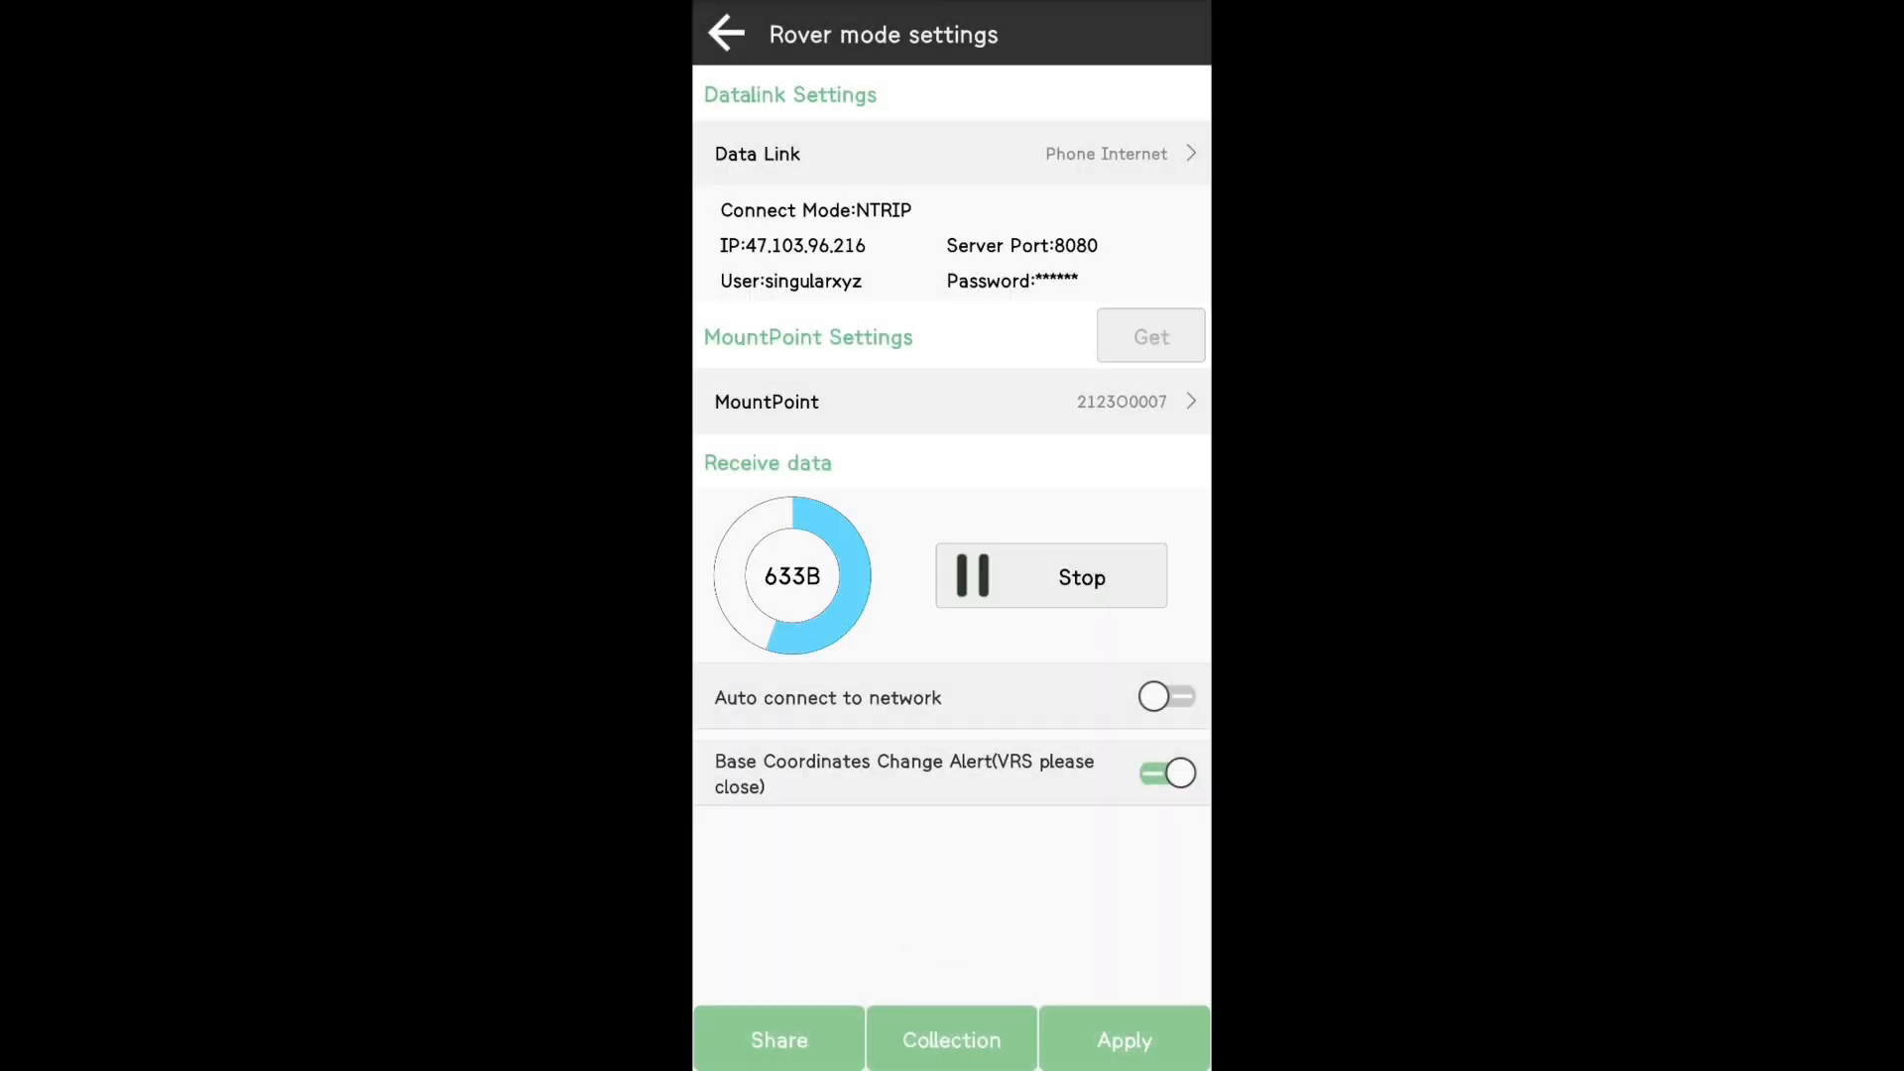